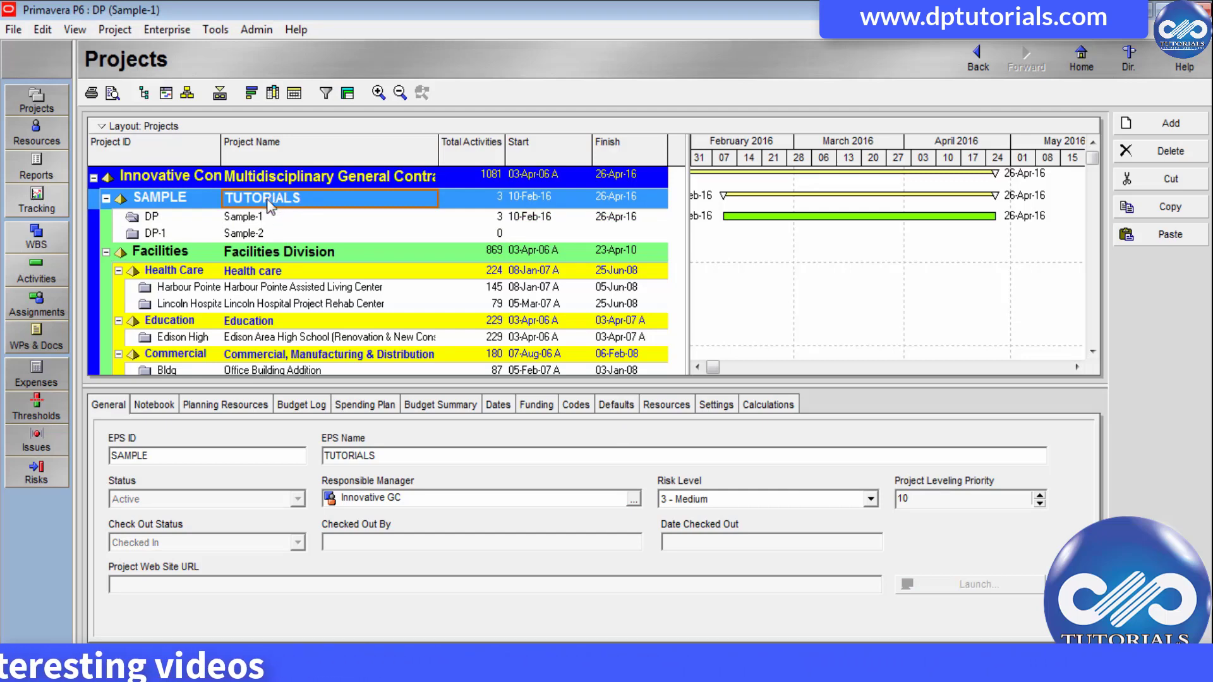
- Enter original budgets of $6,000 for the SAMPLE node and $3,000 for DP-1 in the Budget Log
{"action": "left_click", "coordinate": [244, 216]}
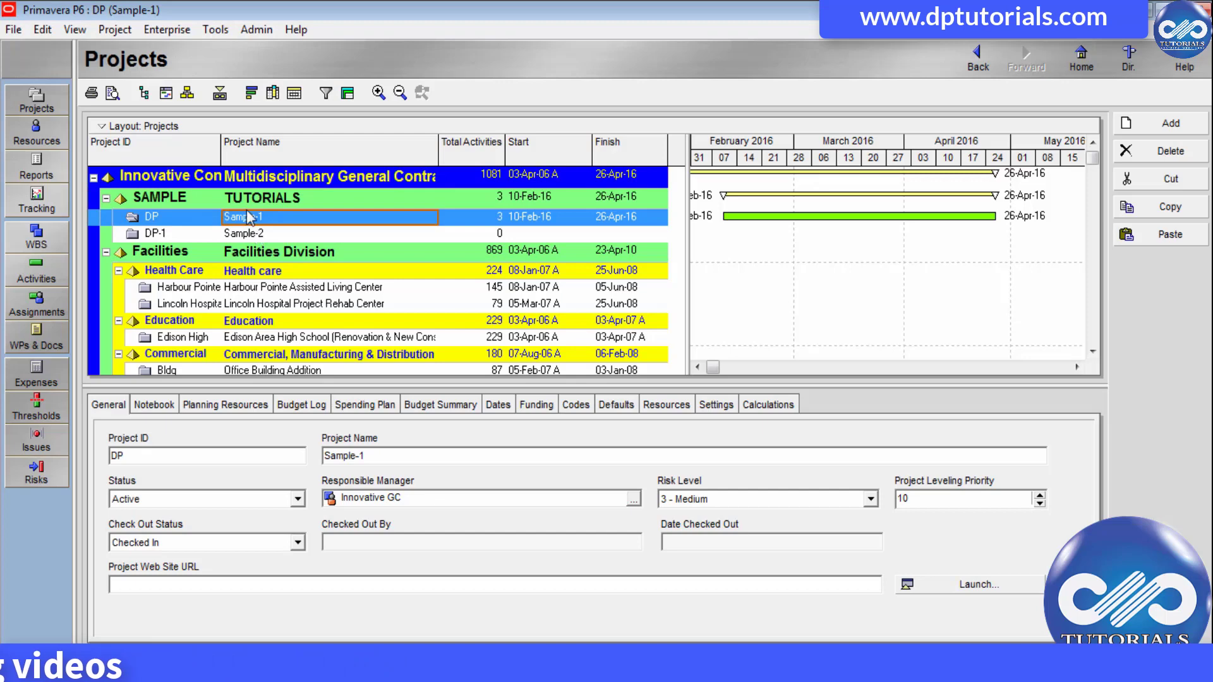
{"action": "left_click", "coordinate": [171, 175]}
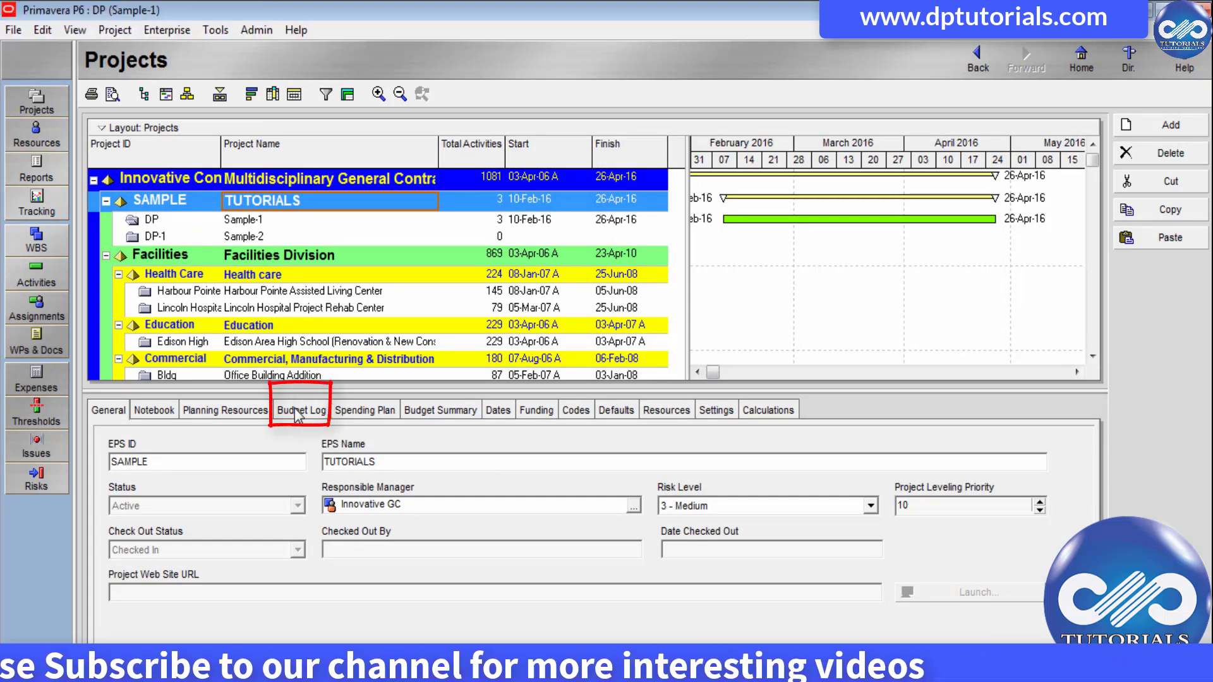
{"action": "left_click", "coordinate": [301, 409]}
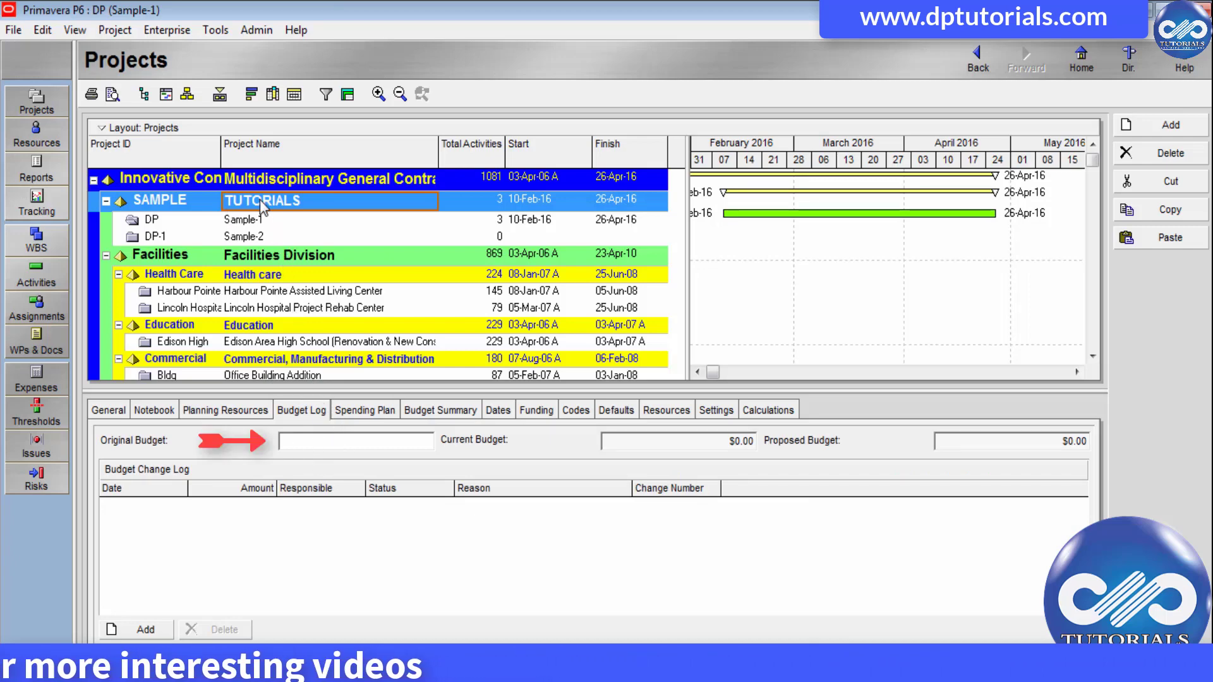
{"action": "type", "text": "6000"}
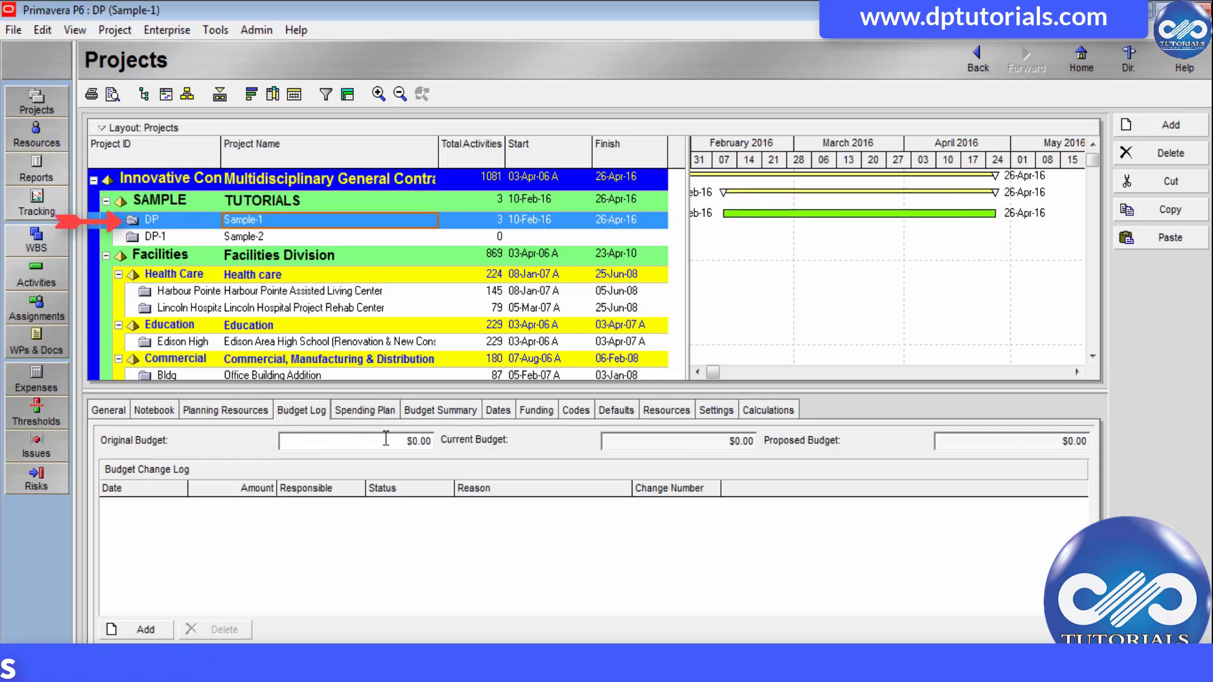
{"action": "type", "text": "3"}
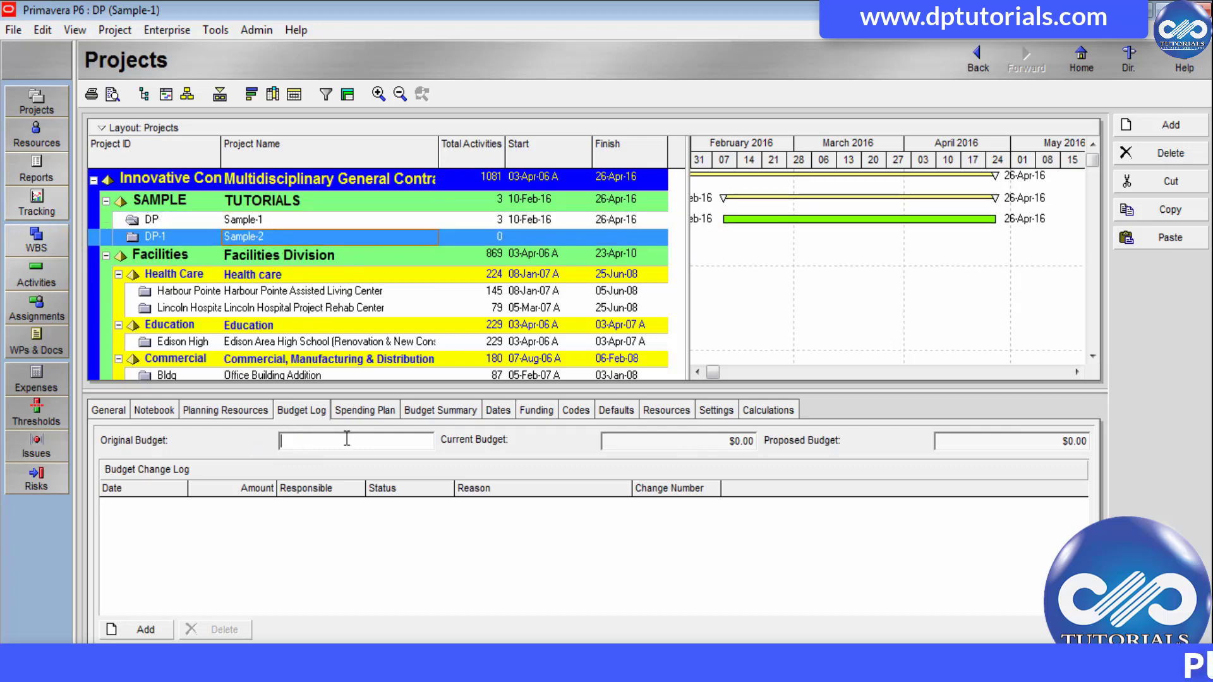
{"action": "left_click", "coordinate": [173, 274]}
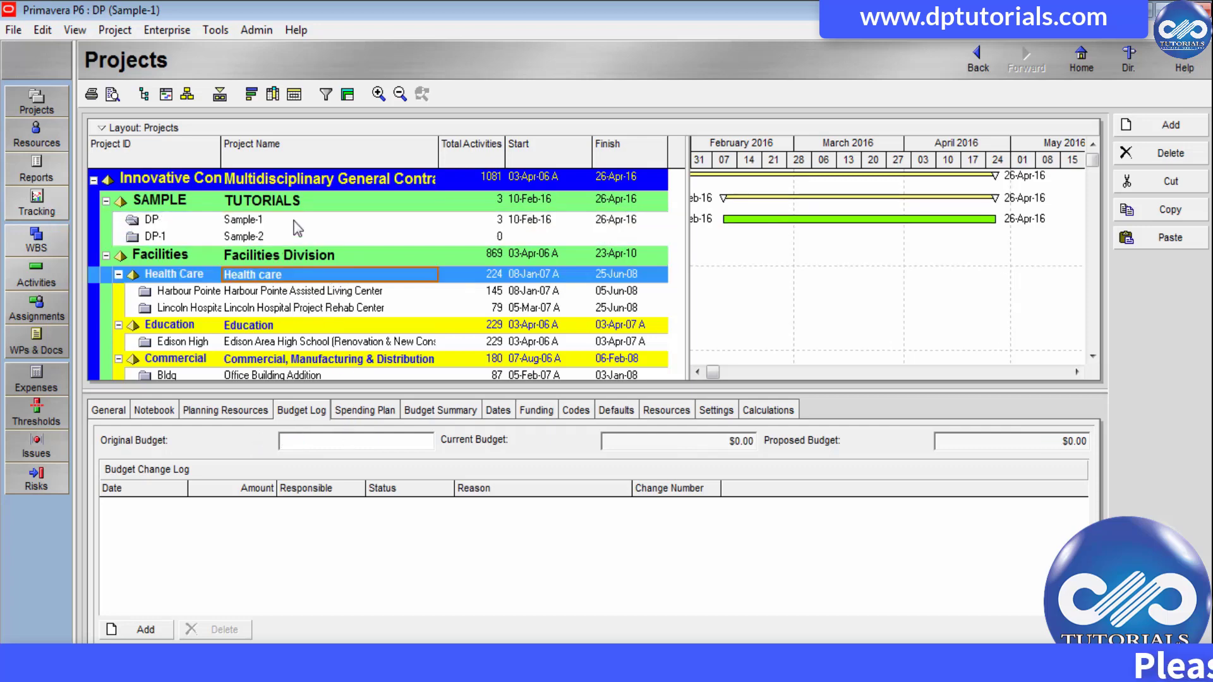
- Review the SAMPLE and Sample-2 original budgets, ending with SAMPLE selected
{"action": "left_click", "coordinate": [286, 200]}
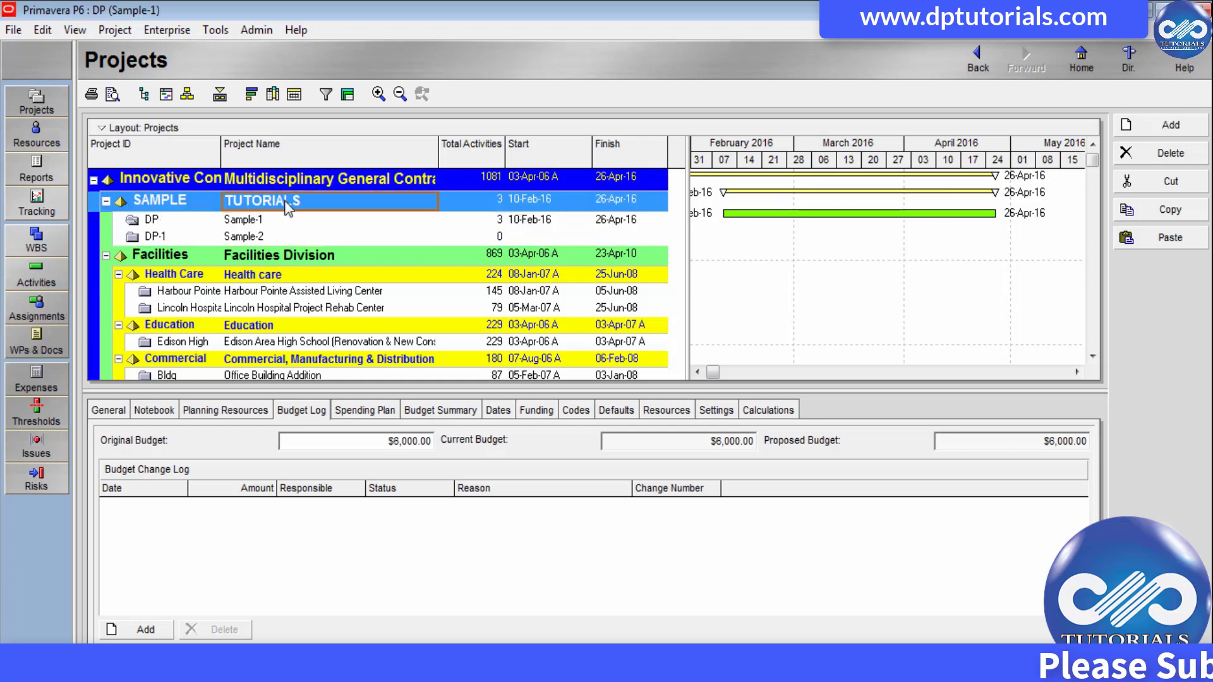
{"action": "left_click", "coordinate": [243, 236]}
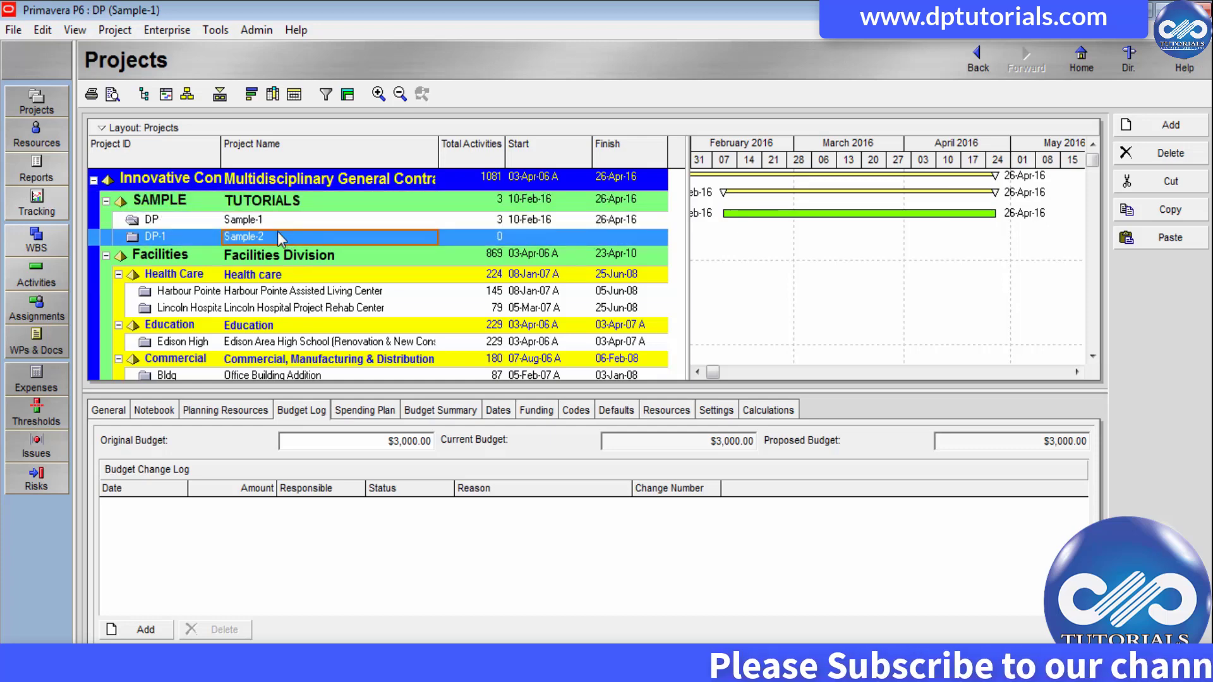
{"action": "left_click", "coordinate": [262, 199]}
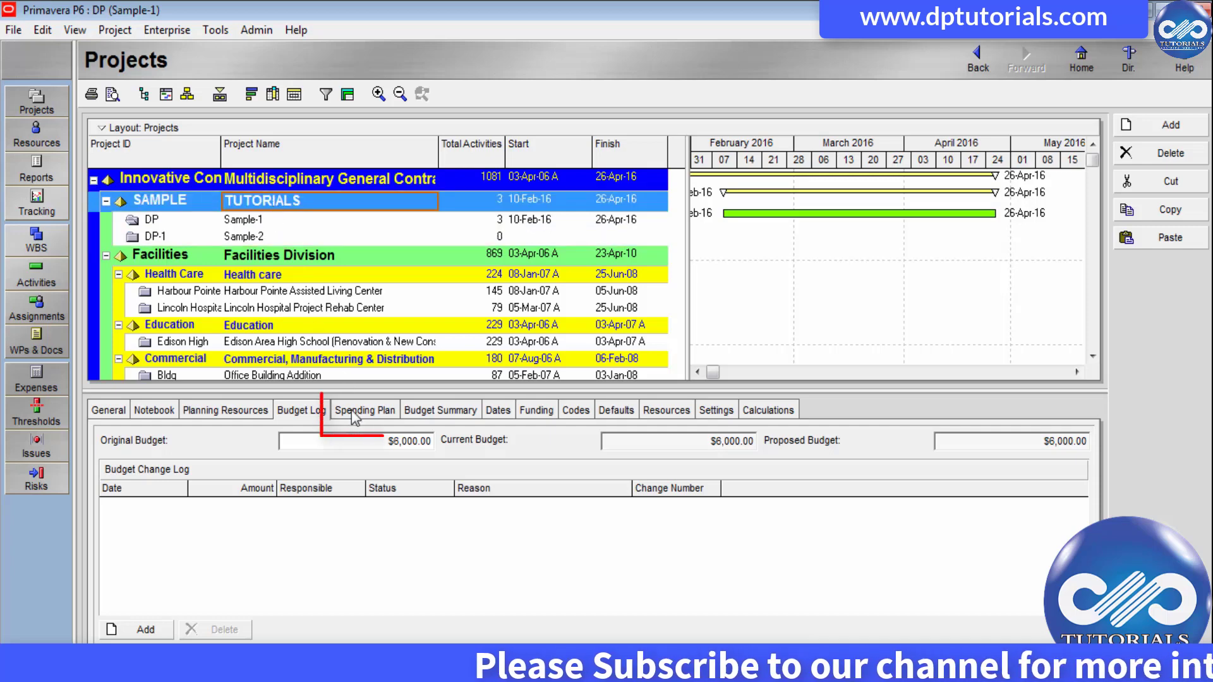
- Enter $2,000 in the SAMPLE spending plan for February, March and April, totalling $6,000
{"action": "left_click", "coordinate": [364, 409]}
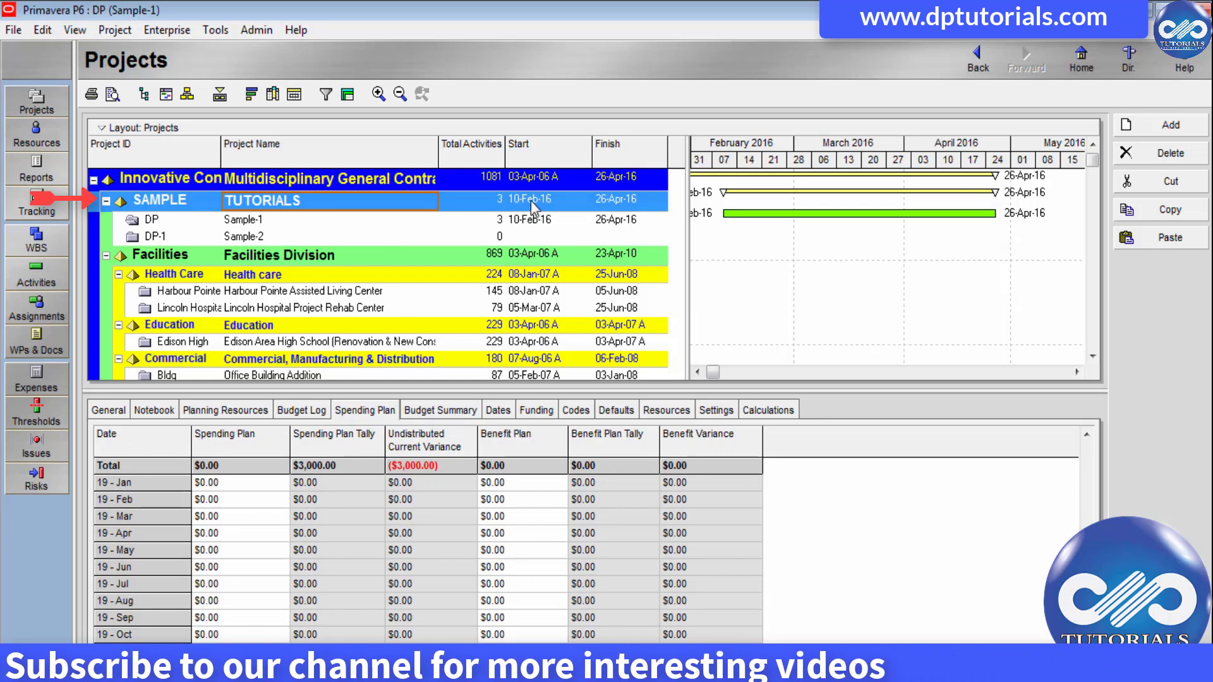
{"action": "mouse_move", "coordinate": [476, 214]}
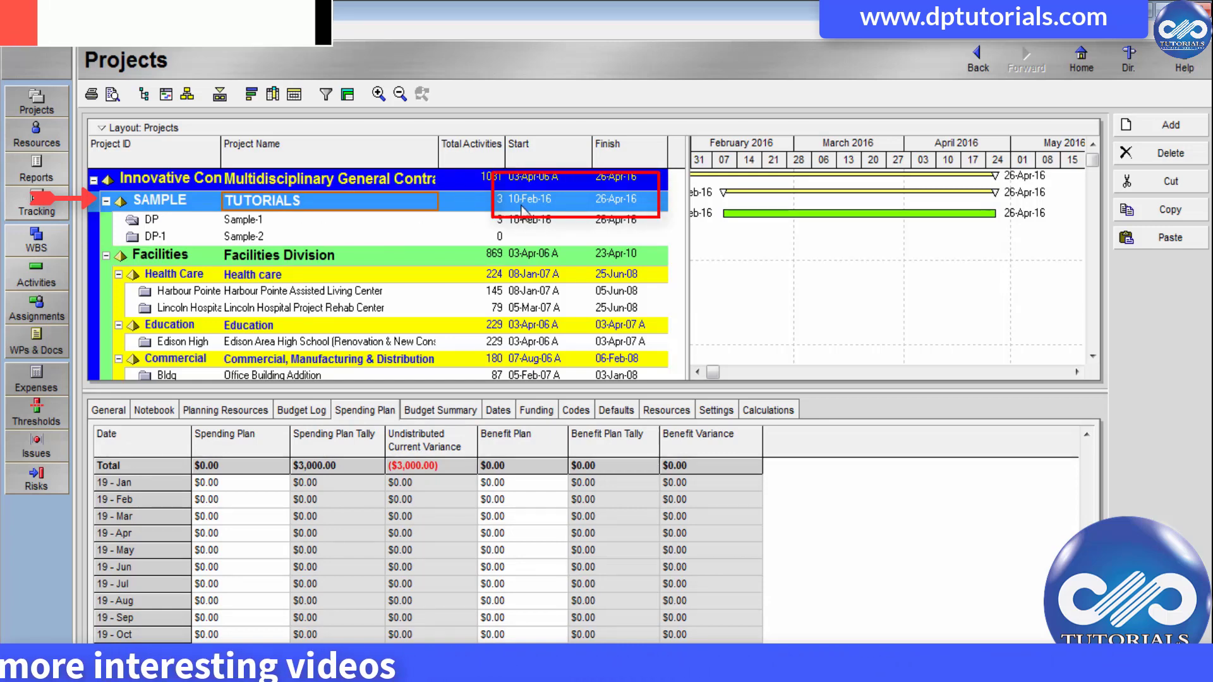
{"action": "mouse_move", "coordinate": [617, 209]}
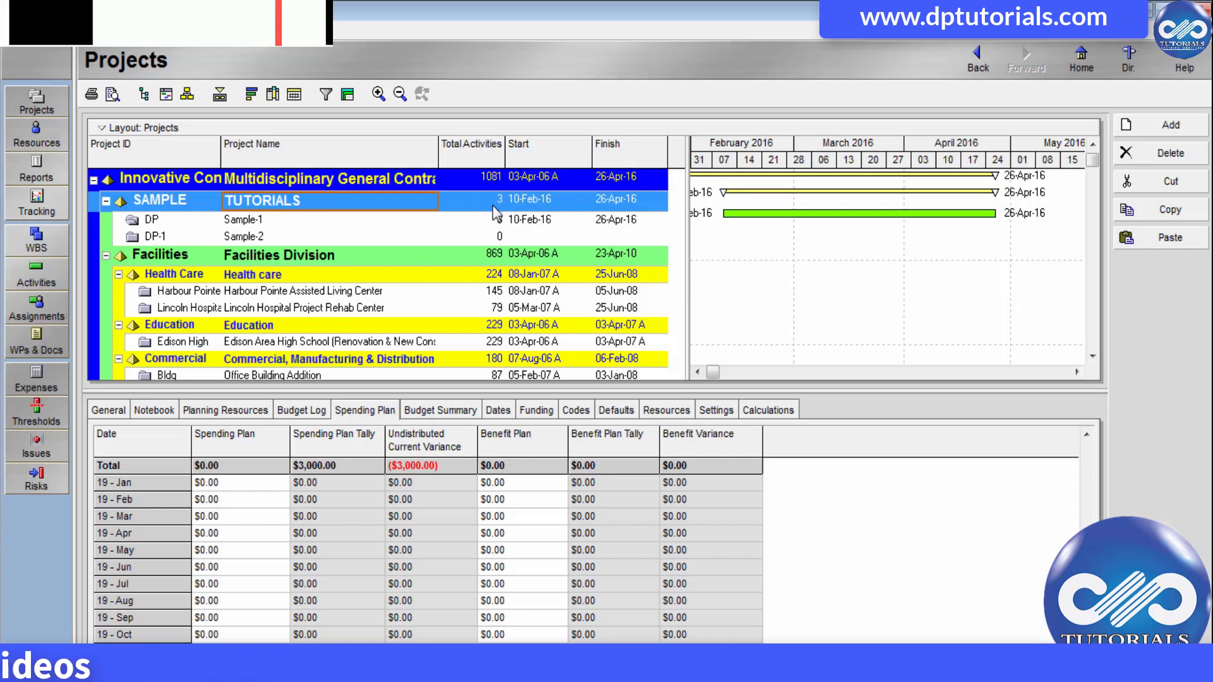
{"action": "left_click", "coordinate": [206, 499]}
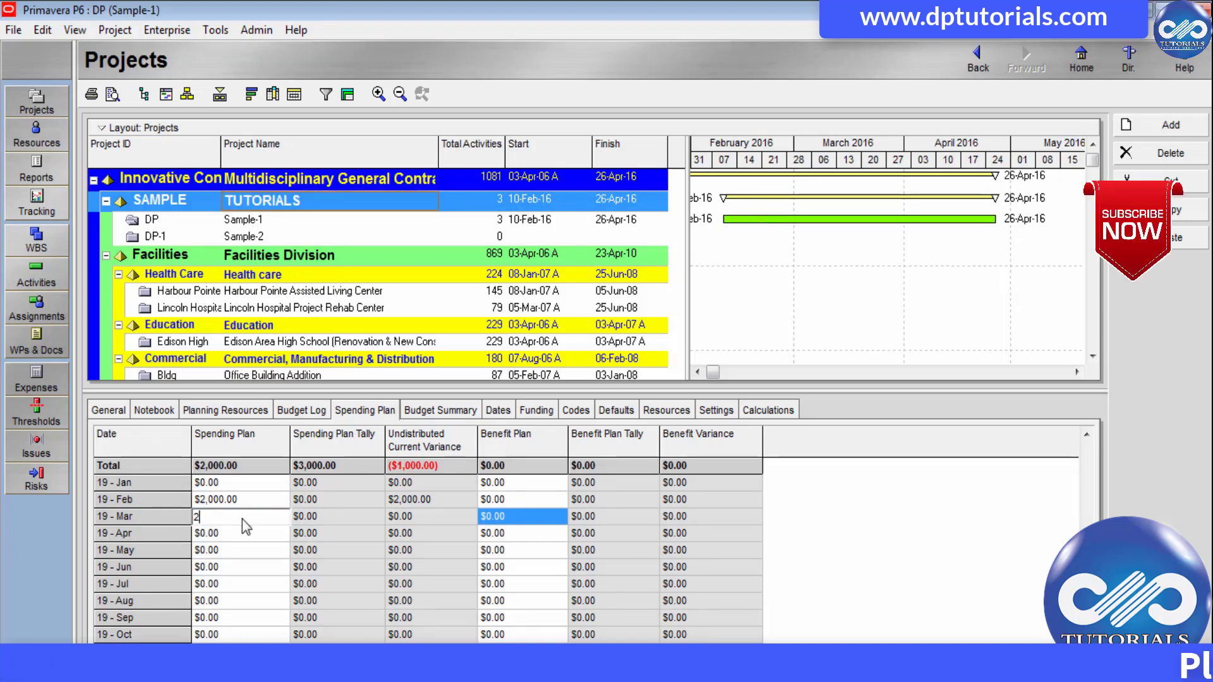
{"action": "type", "text": "200"}
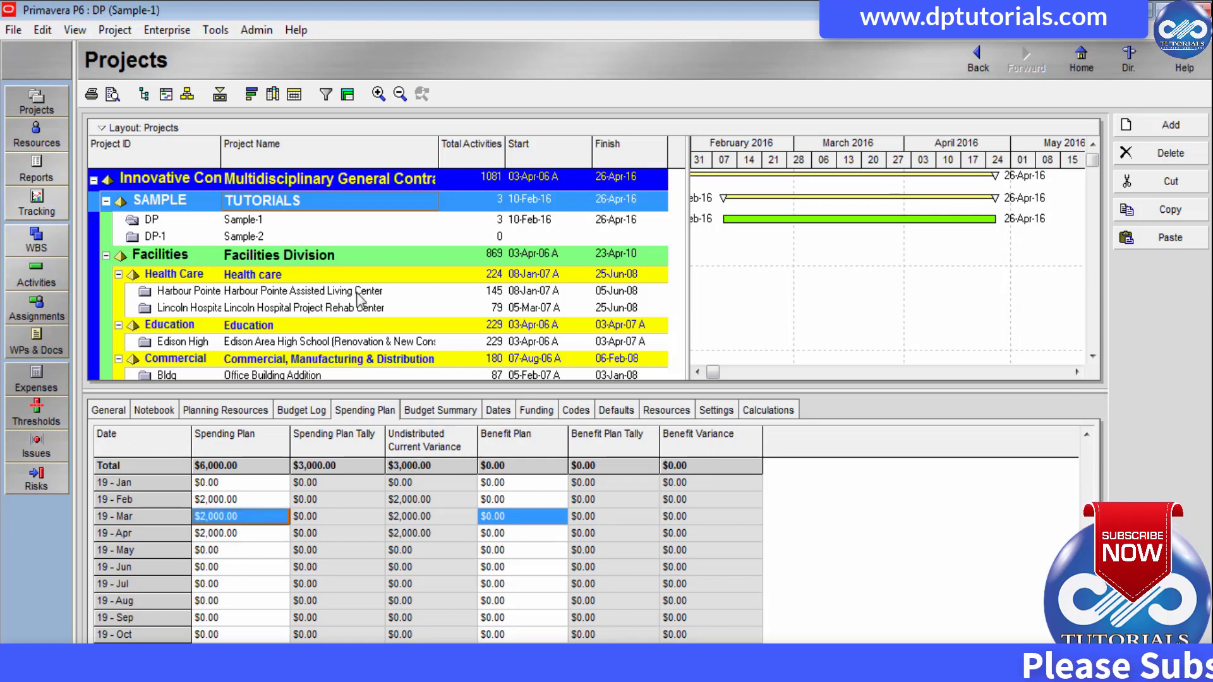
{"action": "mouse_move", "coordinate": [324, 281]}
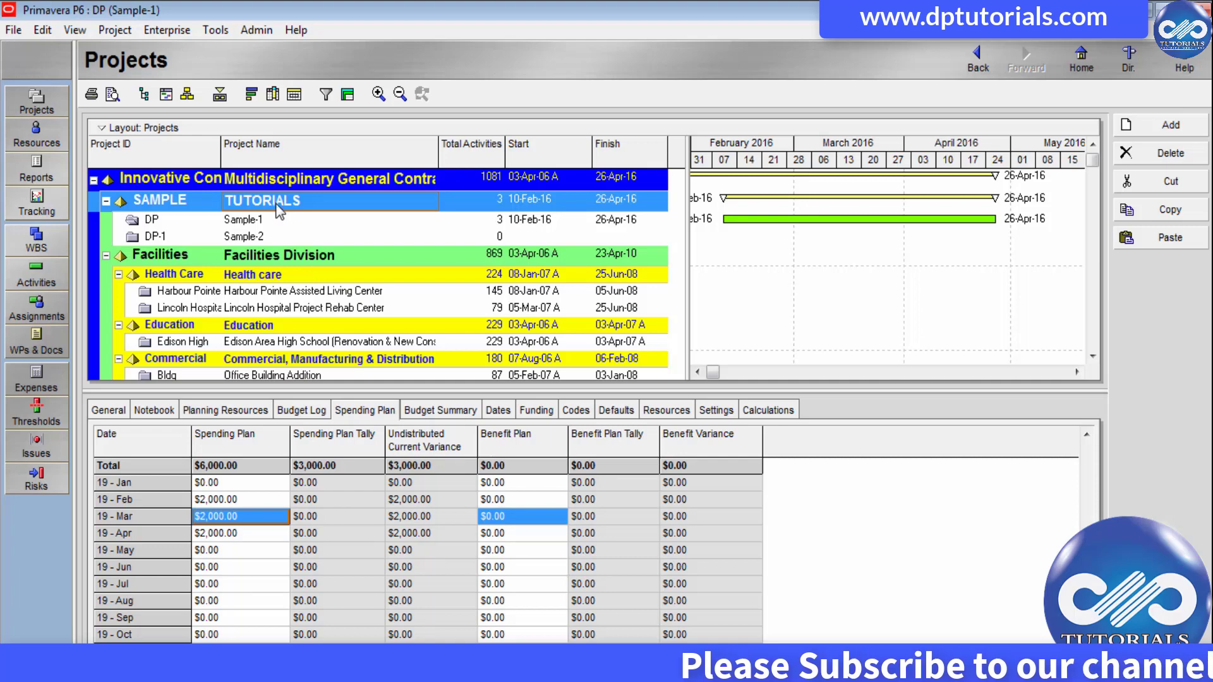
- Enter $1,000 in Sample-1's spending plan for 16-Feb, 16-Mar and 16-Apr
{"action": "left_click", "coordinate": [244, 220]}
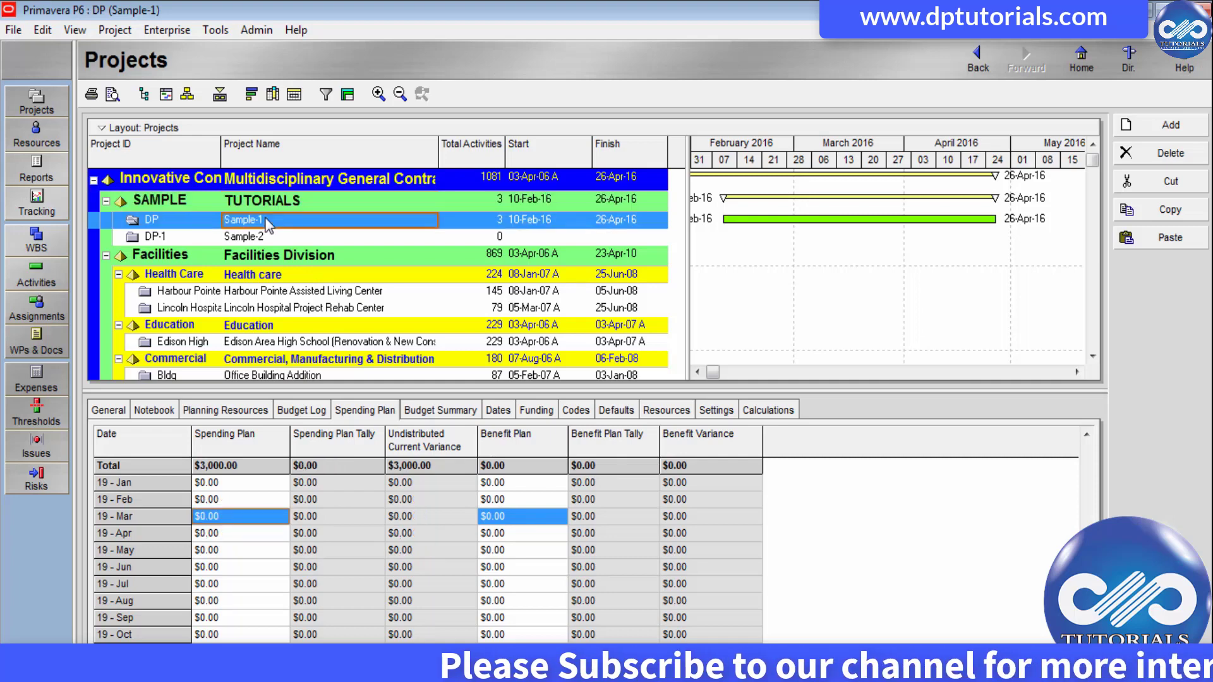
{"action": "mouse_move", "coordinate": [240, 506]}
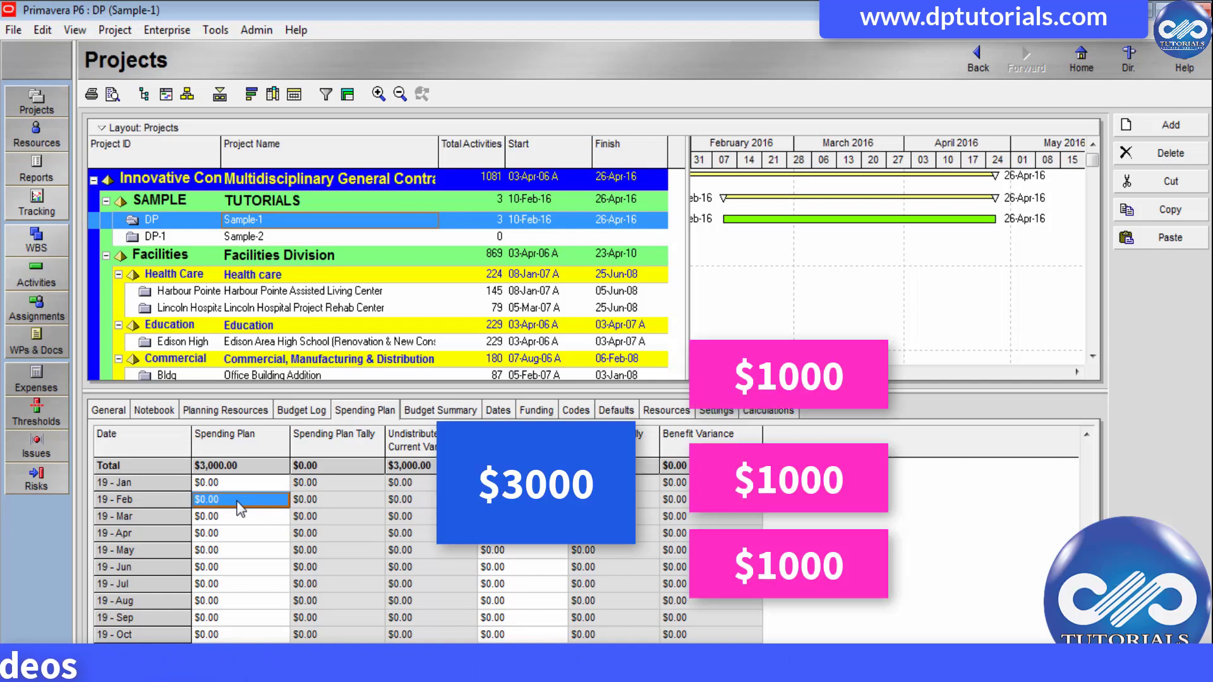
{"action": "type", "text": "100"}
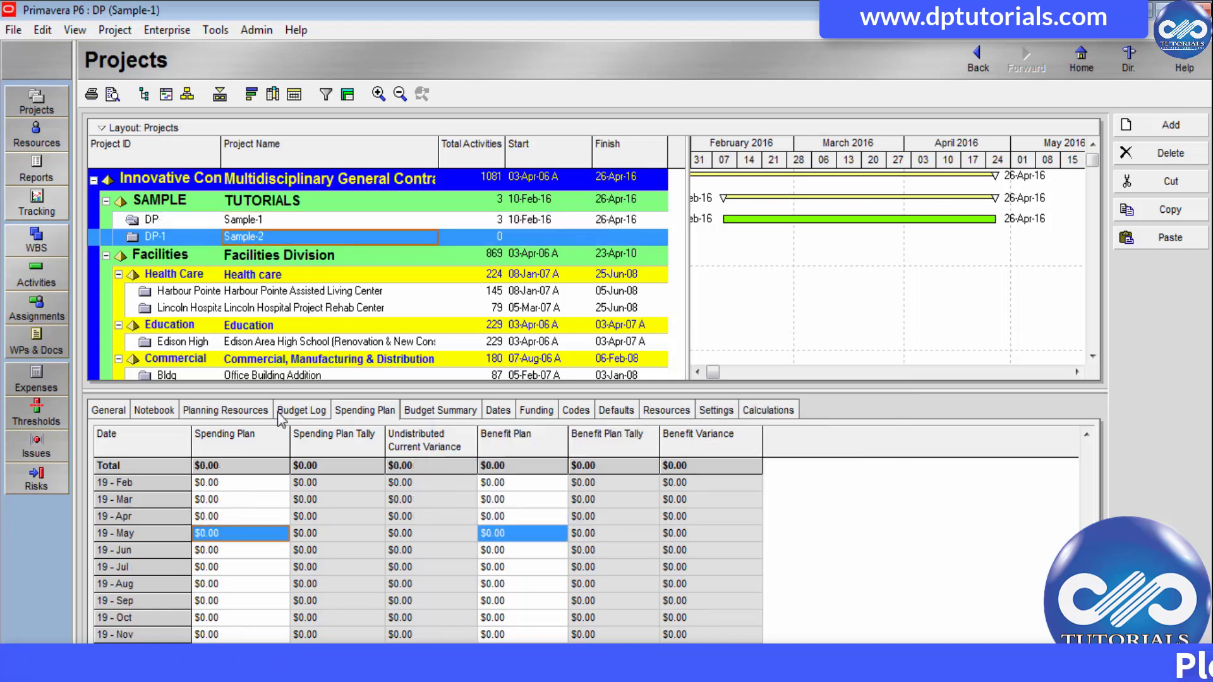
{"action": "type", "text": "1000"}
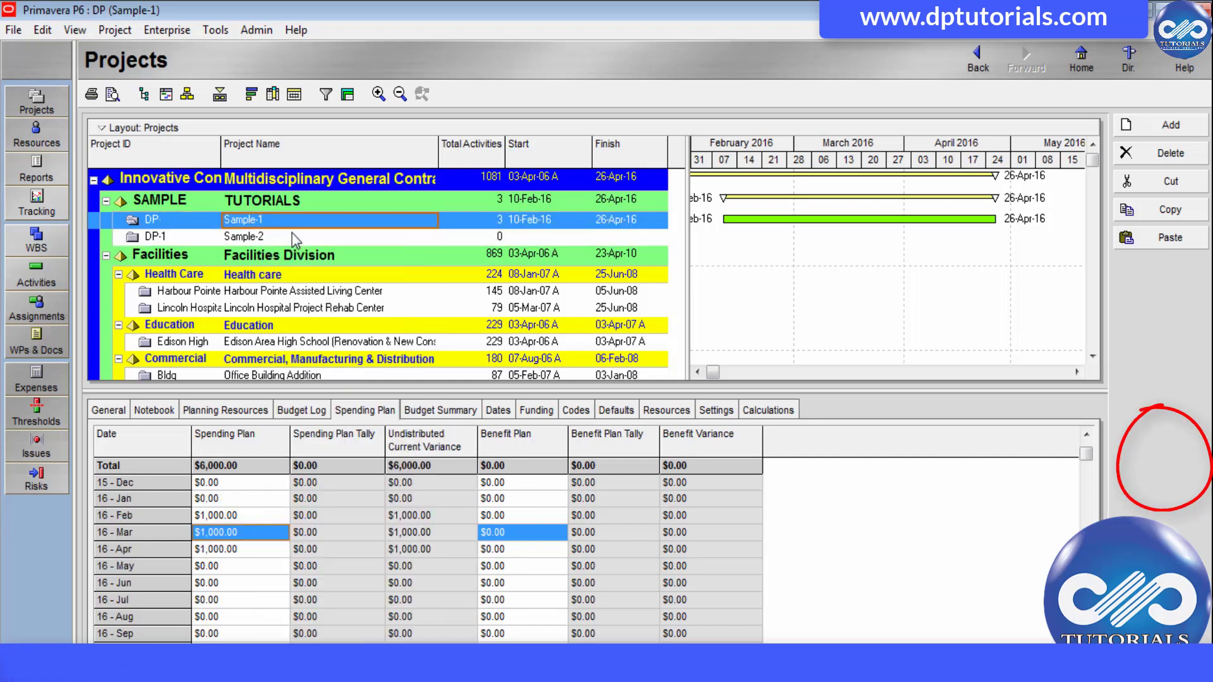
- Show Sample-1's Work Breakdown Structure with WBS-1, WBS-2 and WBS-3 via Project > WBS
{"action": "left_click", "coordinate": [37, 275]}
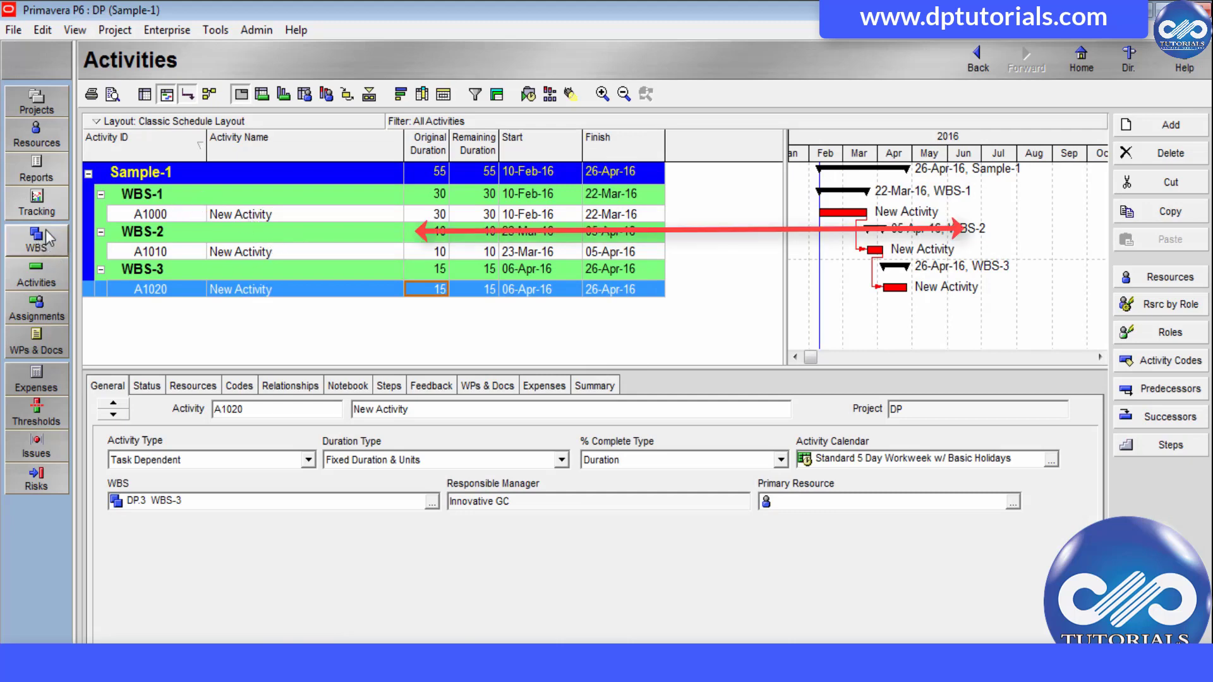
{"action": "mouse_move", "coordinate": [163, 43]}
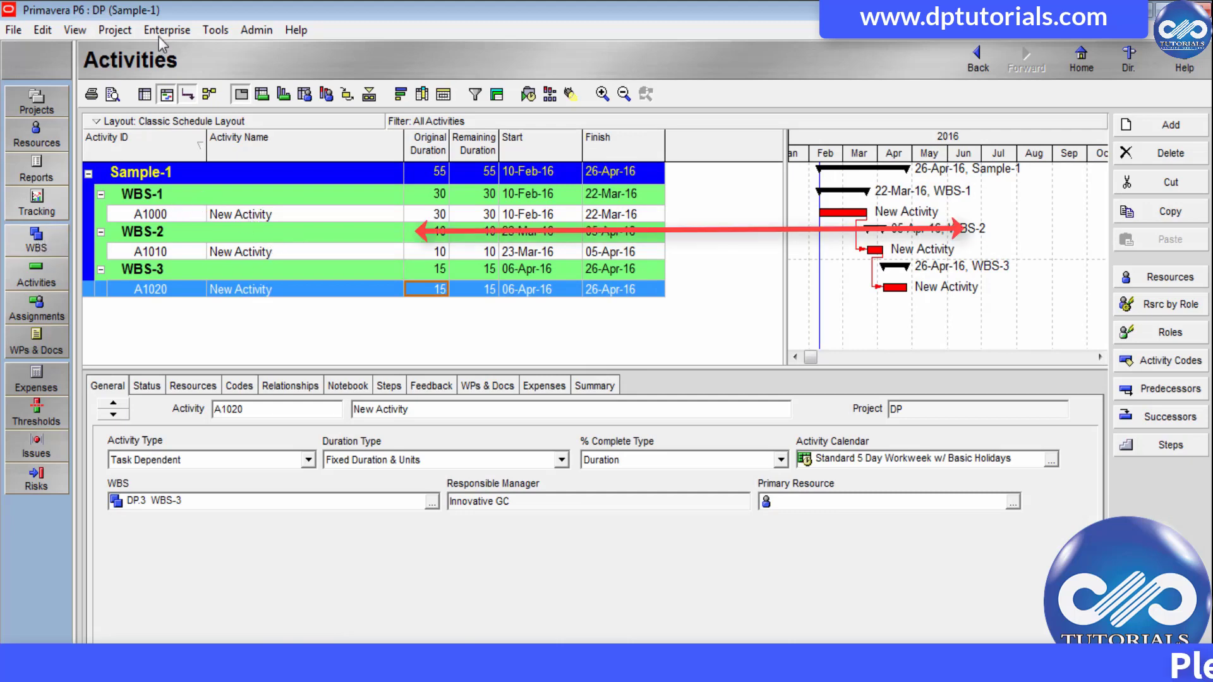
{"action": "left_click", "coordinate": [115, 29]}
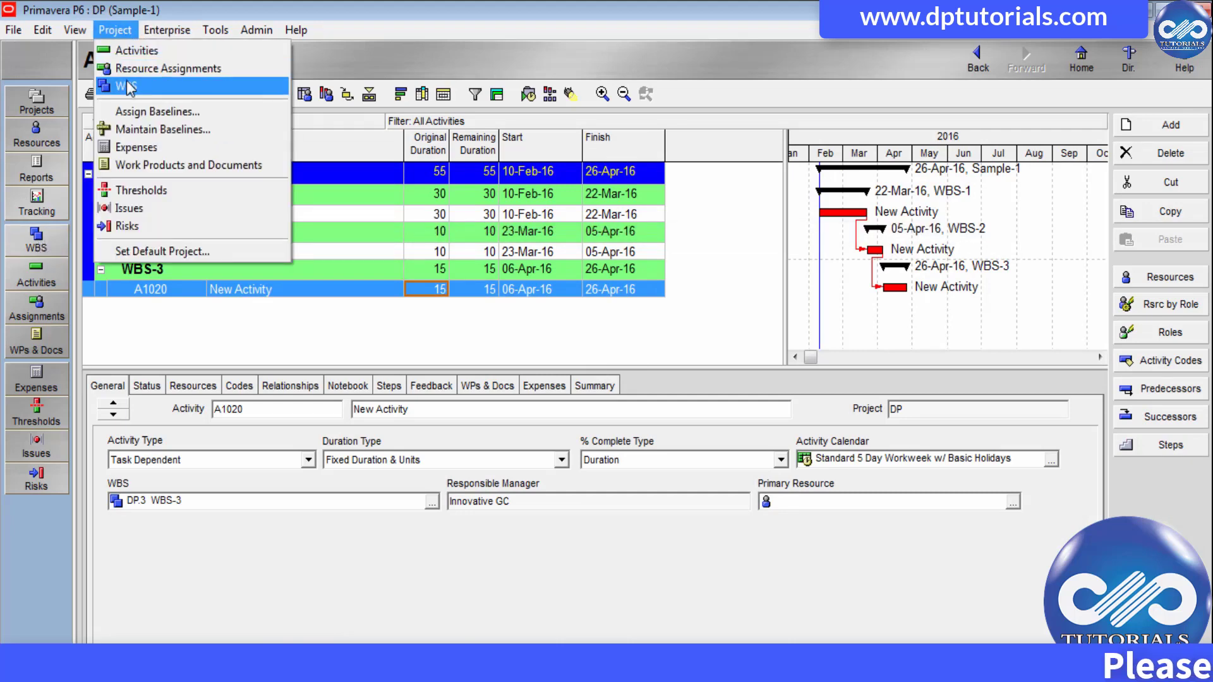
{"action": "left_click", "coordinate": [126, 86]}
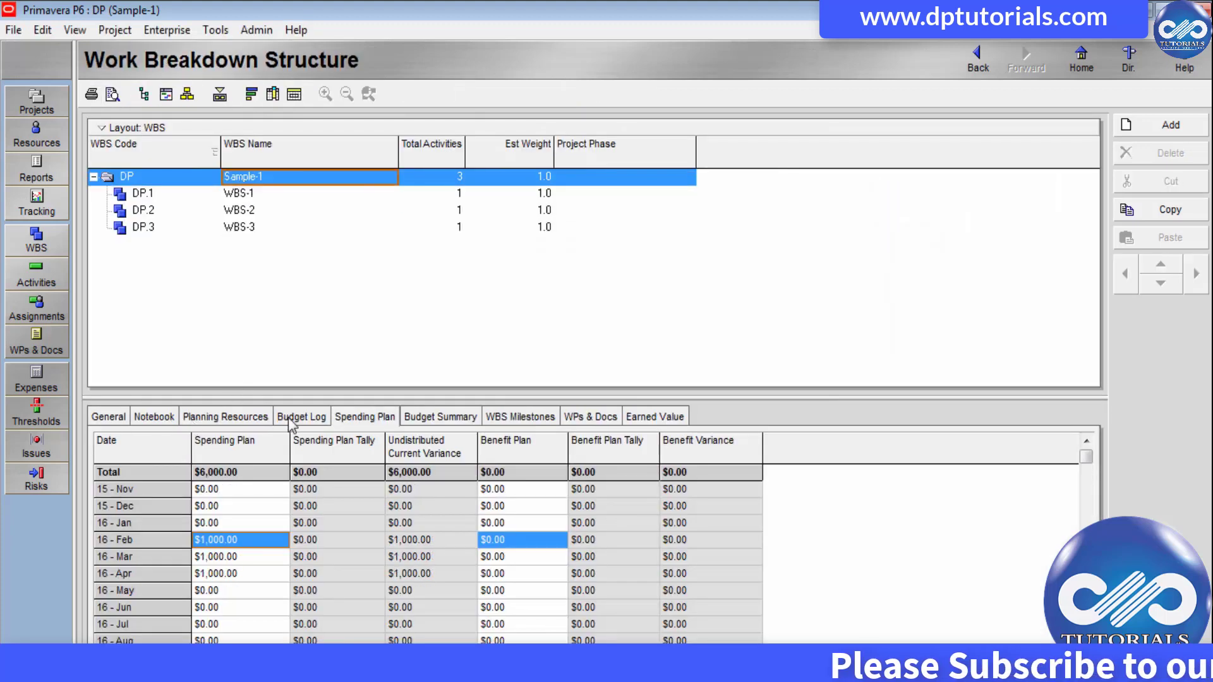
- Enter original budgets of 10000 for WBS-1 and 1000 for WBS-2 in their budget logs
{"action": "left_click", "coordinate": [300, 415]}
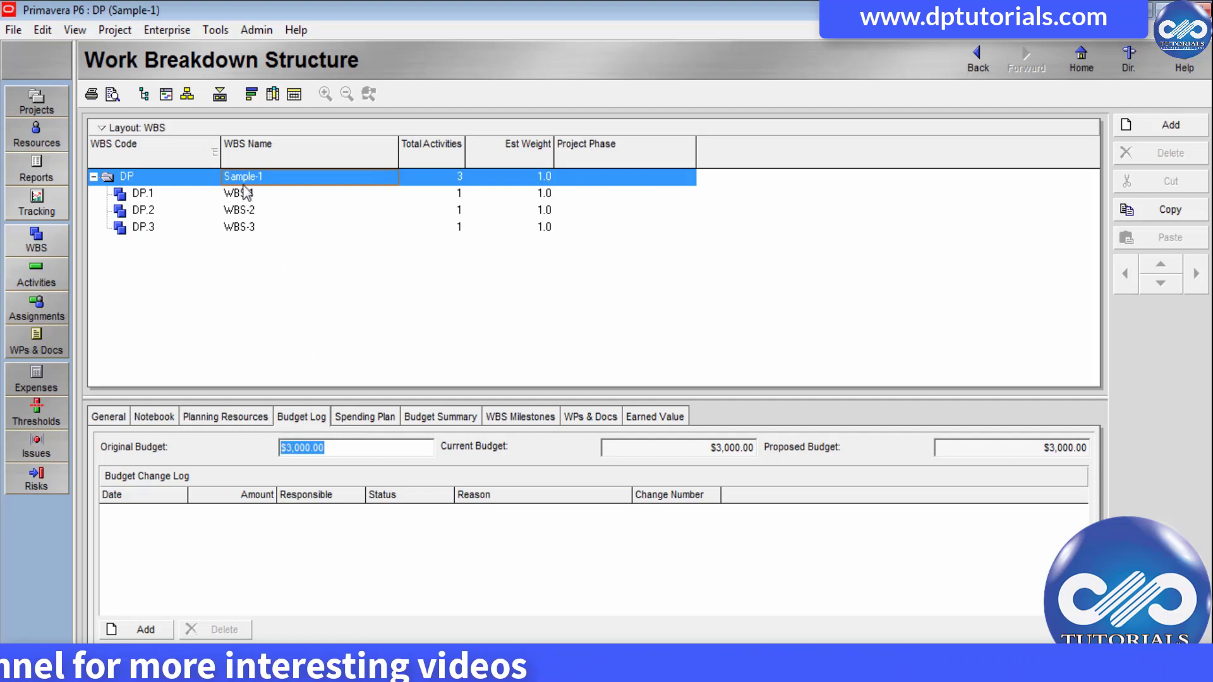
{"action": "left_click", "coordinate": [363, 416]}
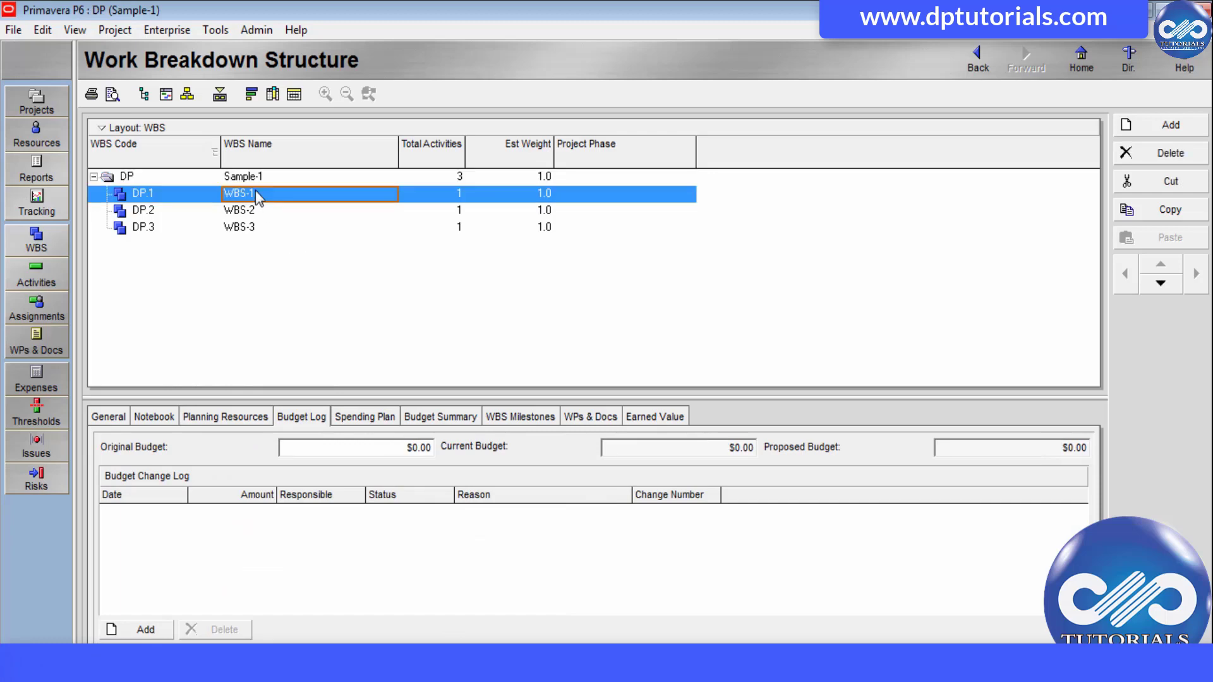
{"action": "type", "text": "10000"}
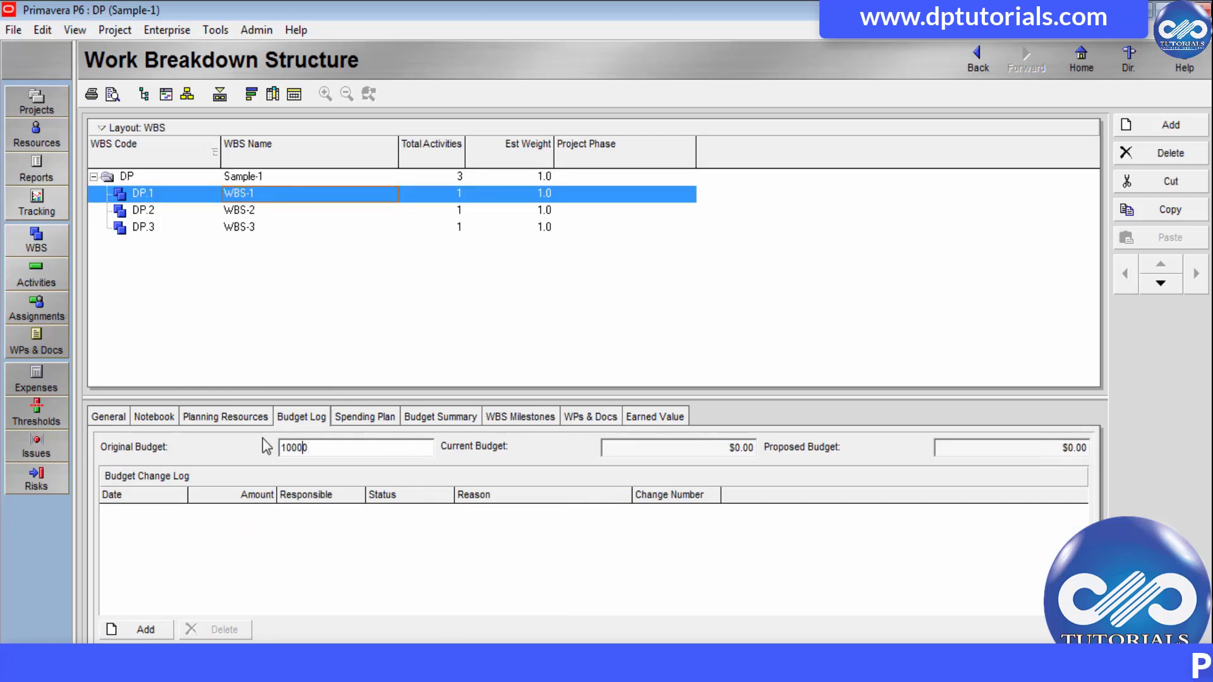
{"action": "left_click", "coordinate": [142, 209]}
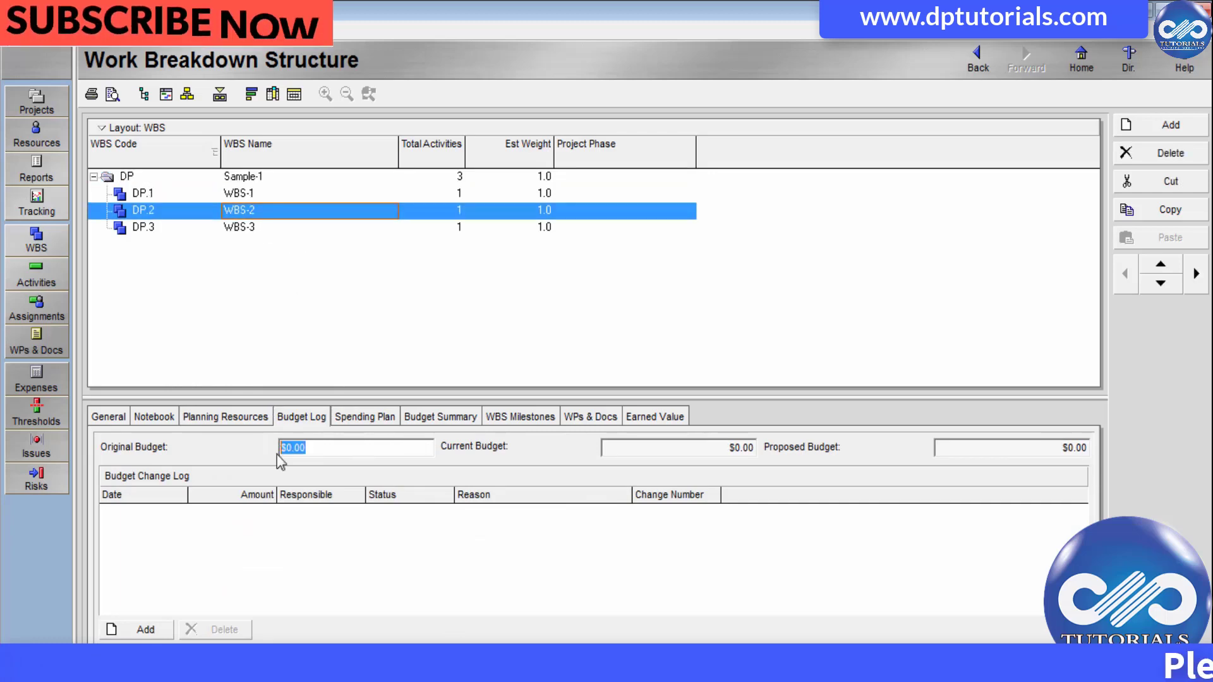
{"action": "type", "text": "1"}
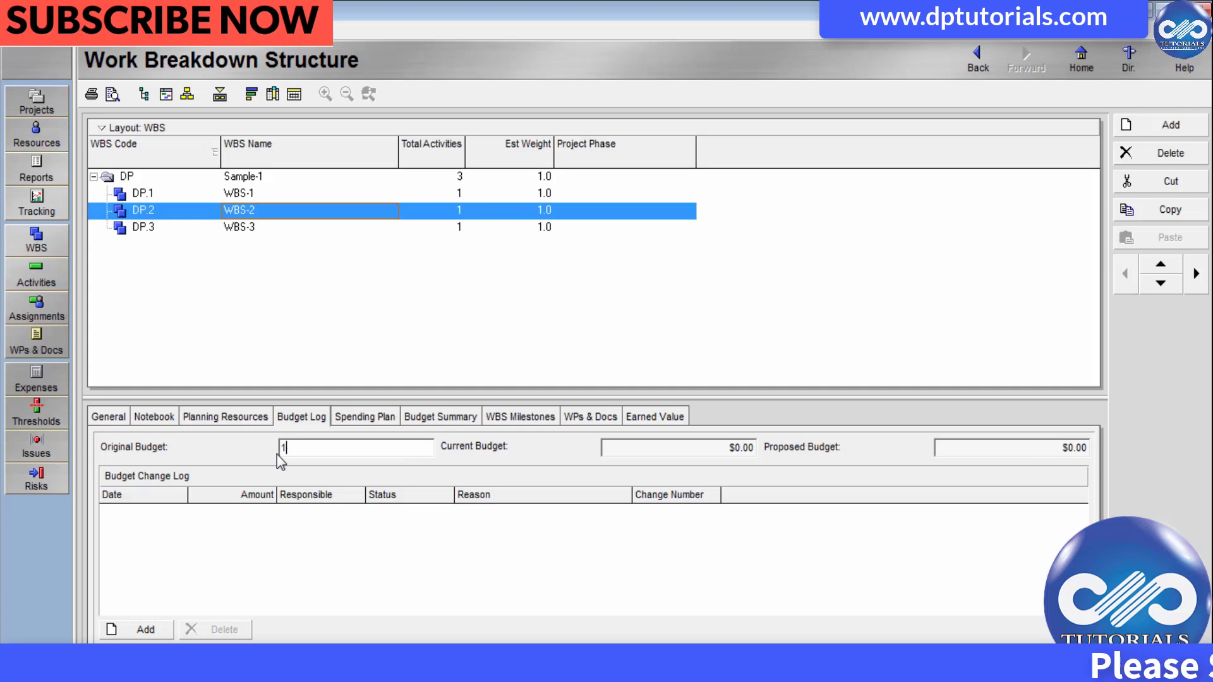
{"action": "type", "text": "000"}
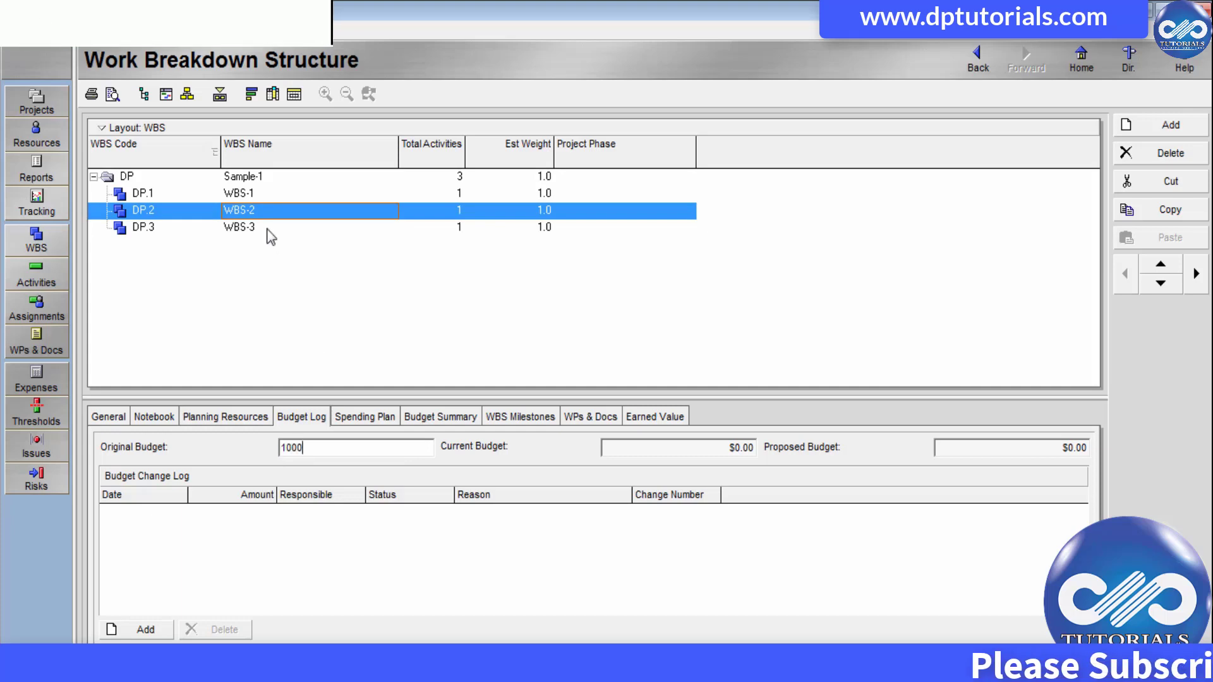
- Enter $250 in WBS-1's spending plan for 16-Feb, 16-Mar and 16-Apr
{"action": "left_click", "coordinate": [143, 193]}
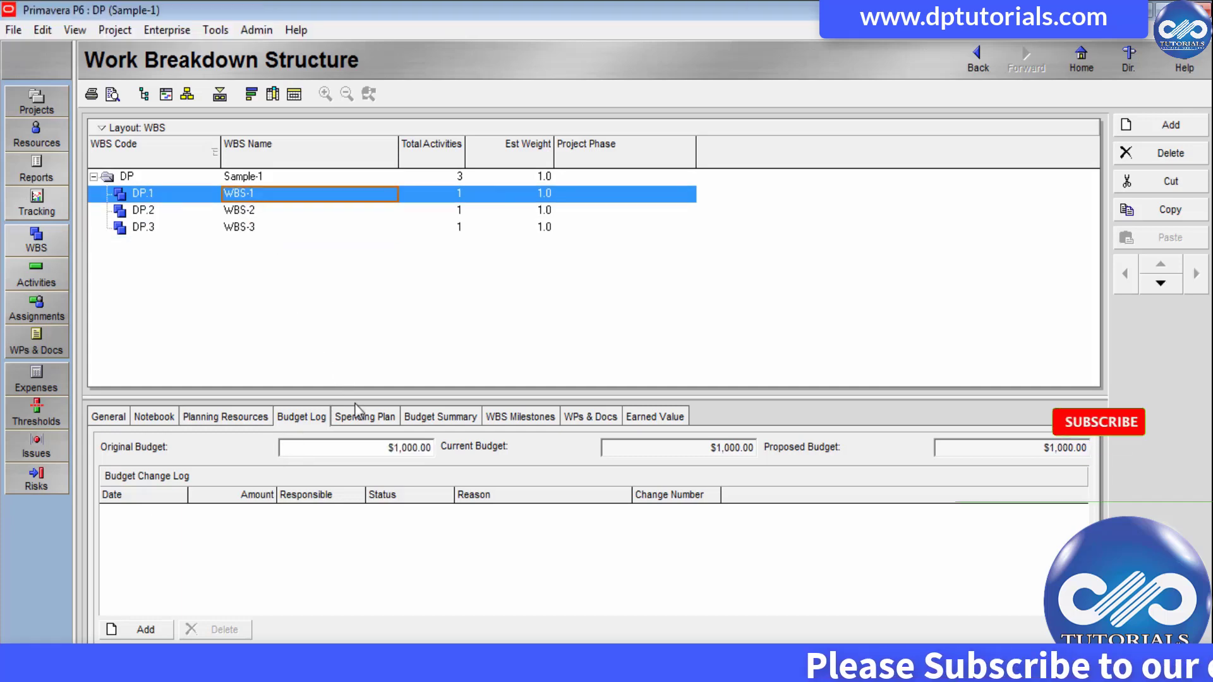
{"action": "left_click", "coordinate": [364, 416]}
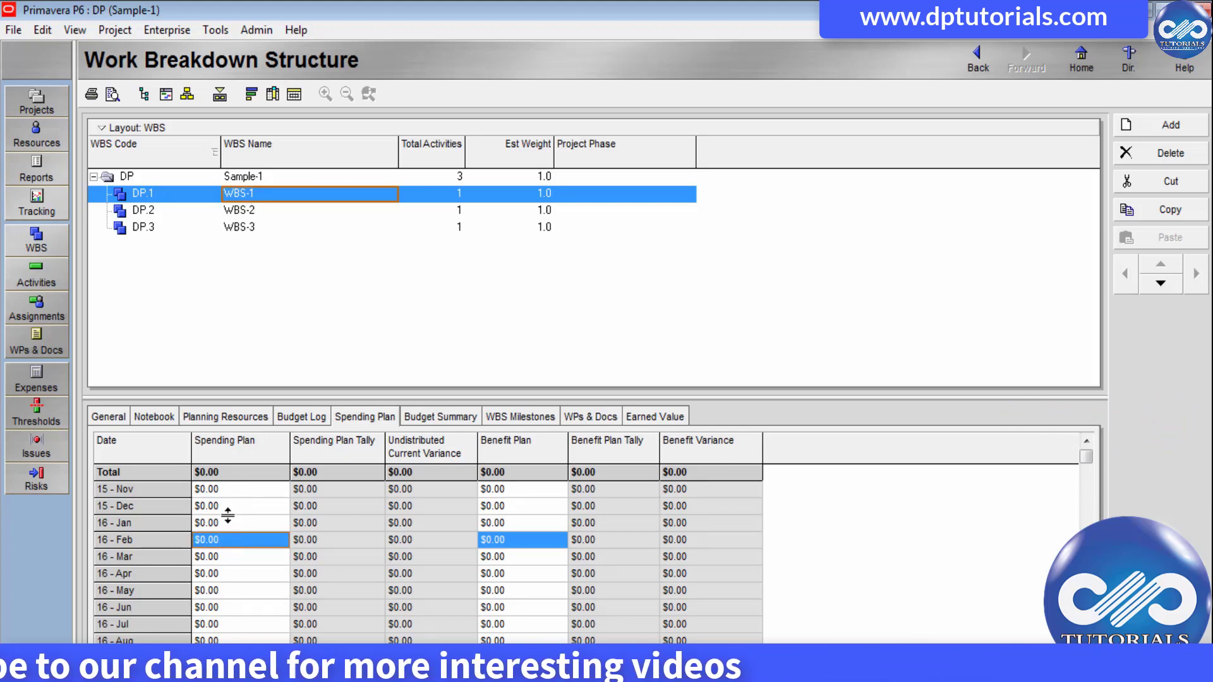
{"action": "type", "text": "25"}
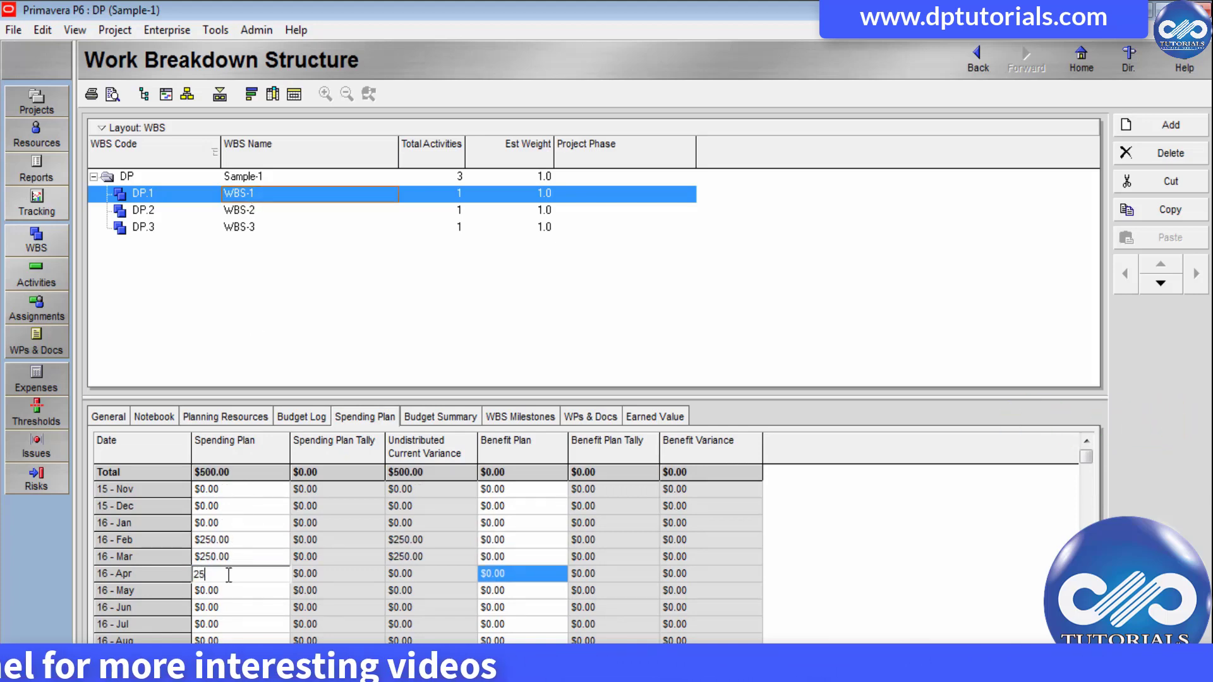
{"action": "left_click", "coordinate": [143, 210]}
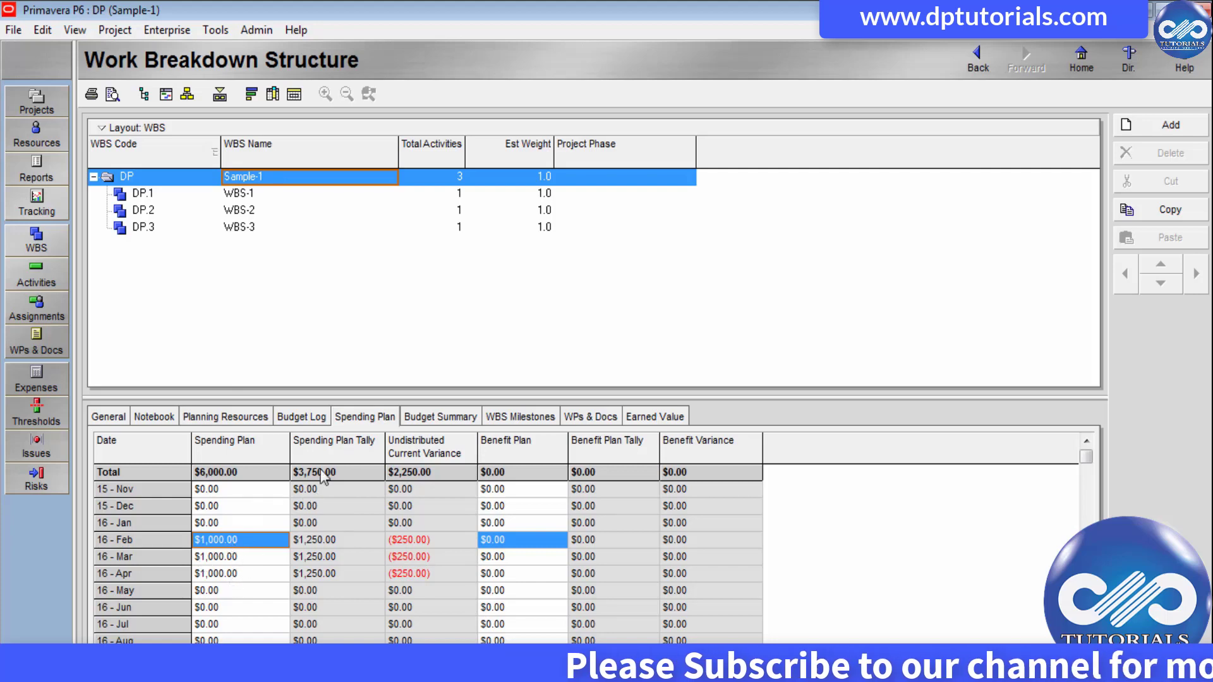
{"action": "mouse_move", "coordinate": [365, 451]}
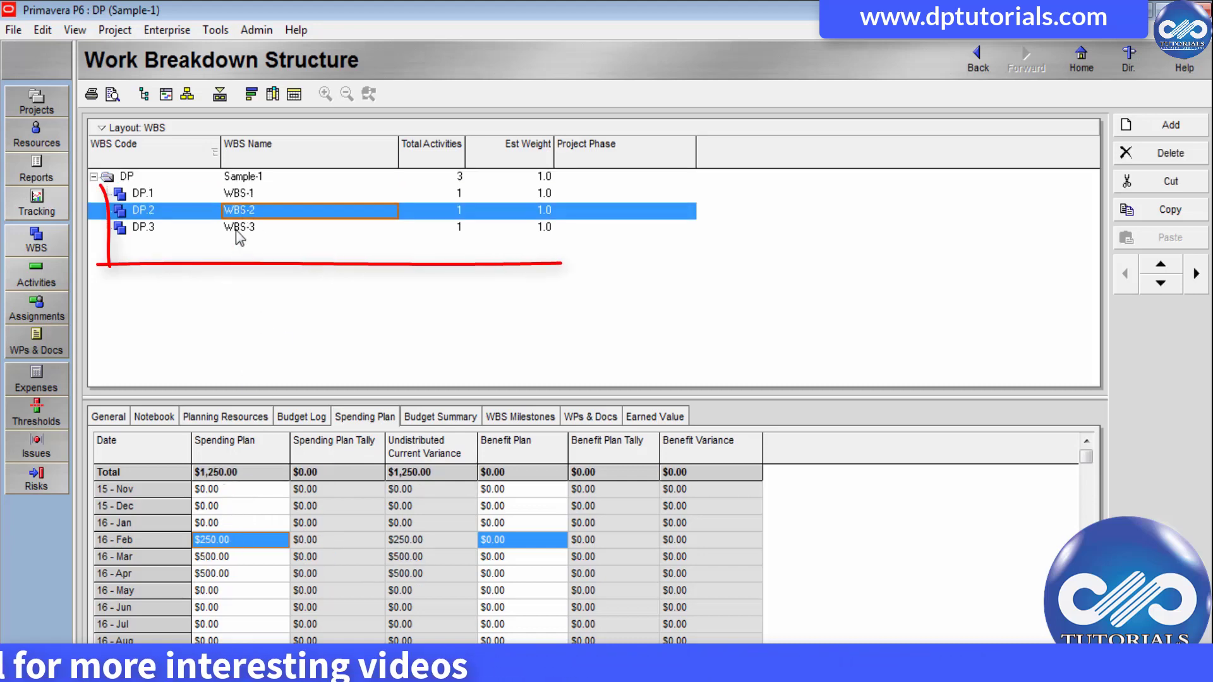
- Return to the Sample-1 project-level spending plan after checking WBS-2's amounts
{"action": "left_click", "coordinate": [126, 175]}
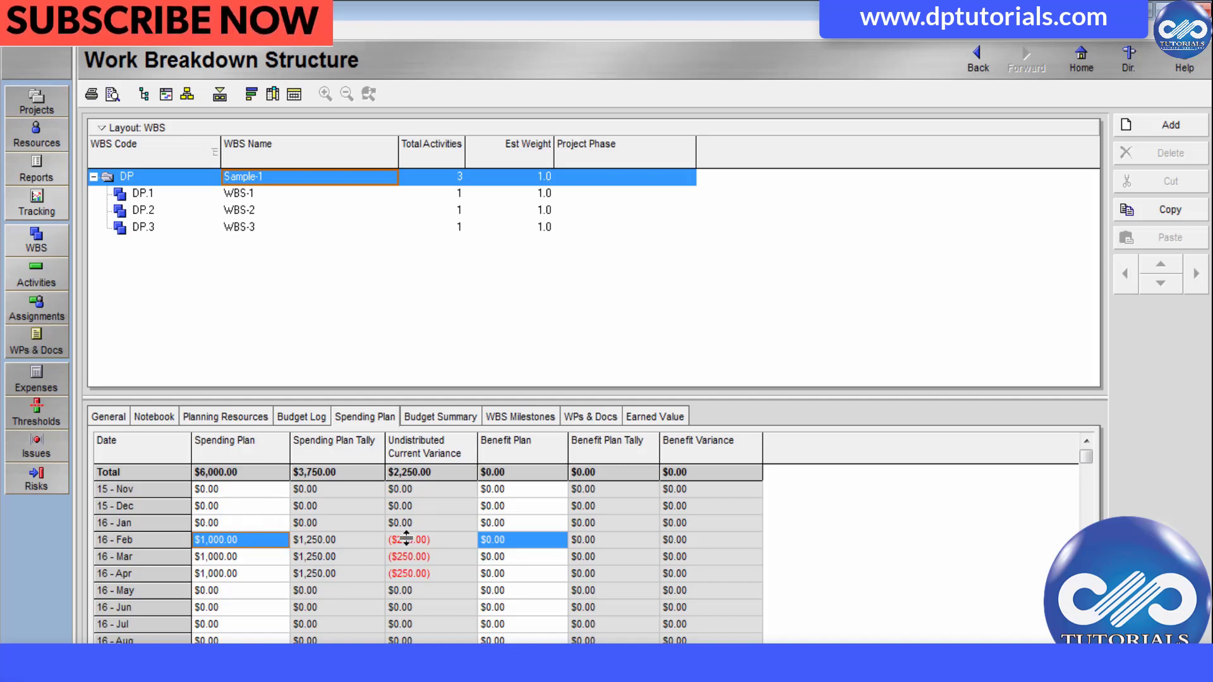
{"action": "mouse_move", "coordinate": [252, 585]}
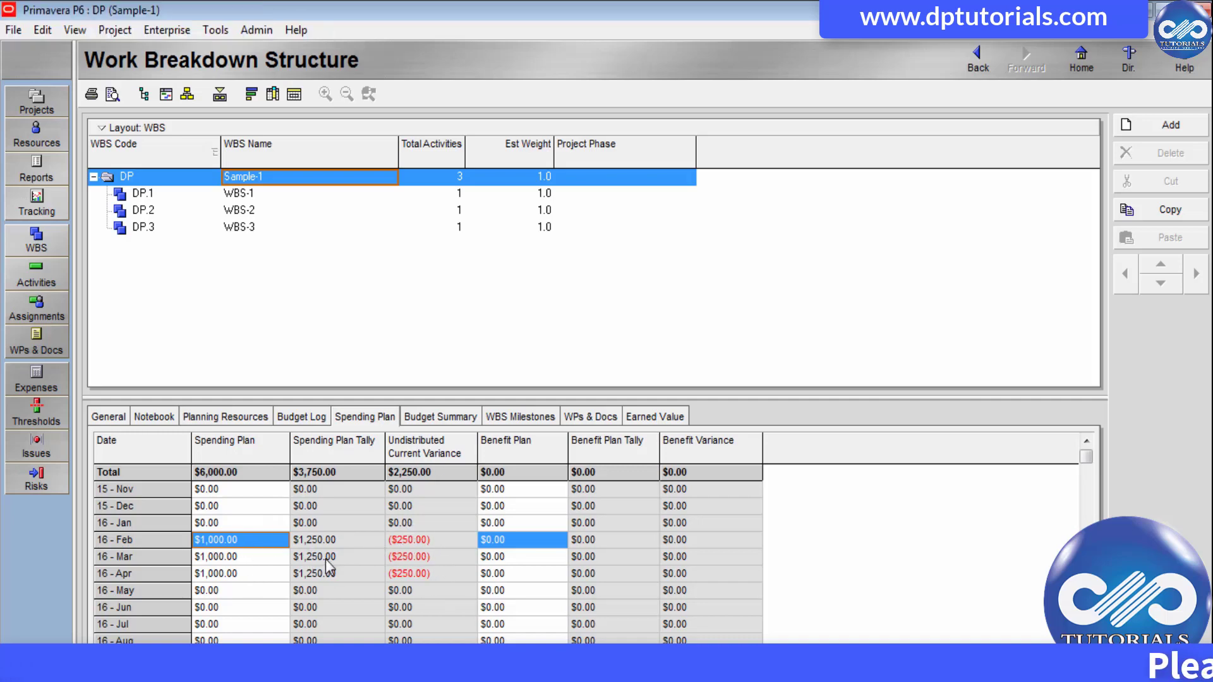
- Add an approved $150 budget change with reason 'escalation', raising the current budget to $3,150
{"action": "left_click", "coordinate": [300, 415]}
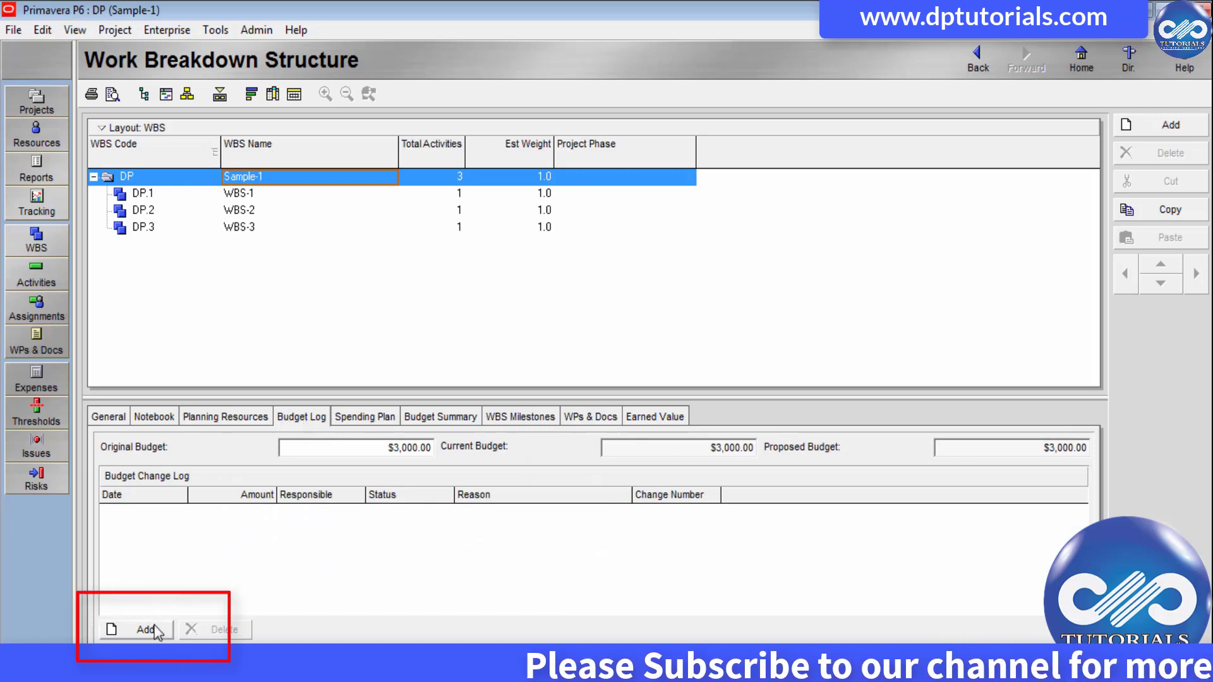
{"action": "left_click", "coordinate": [144, 629]}
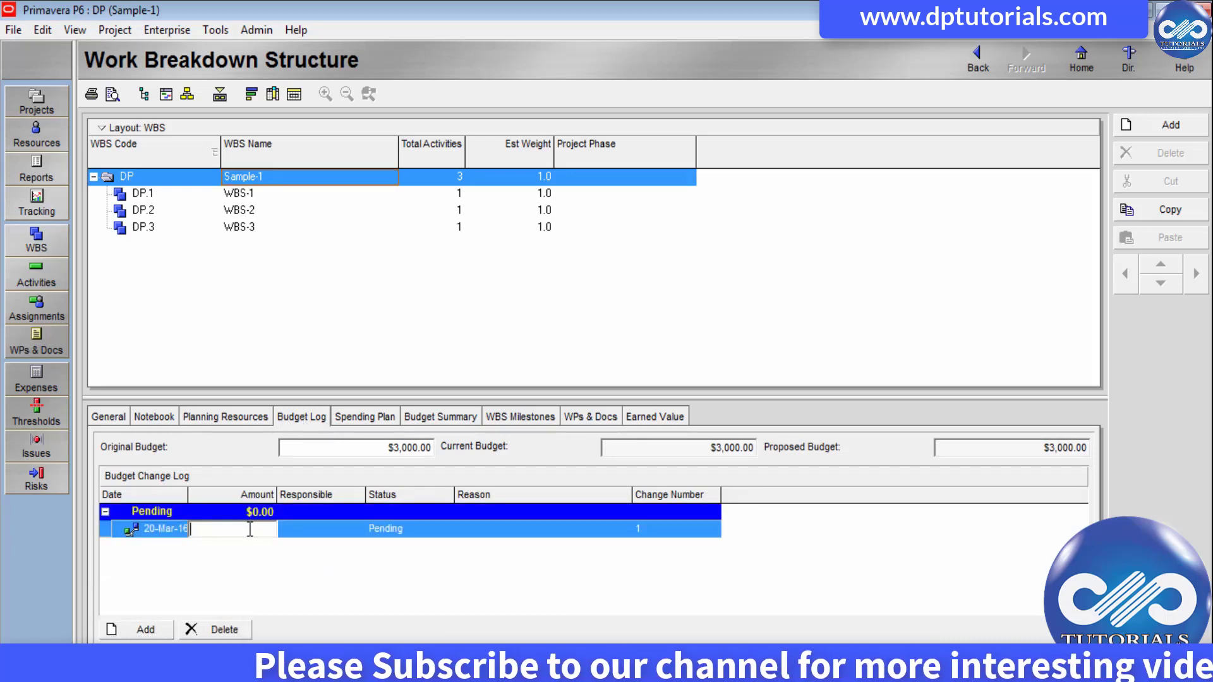
{"action": "type", "text": "150.00"}
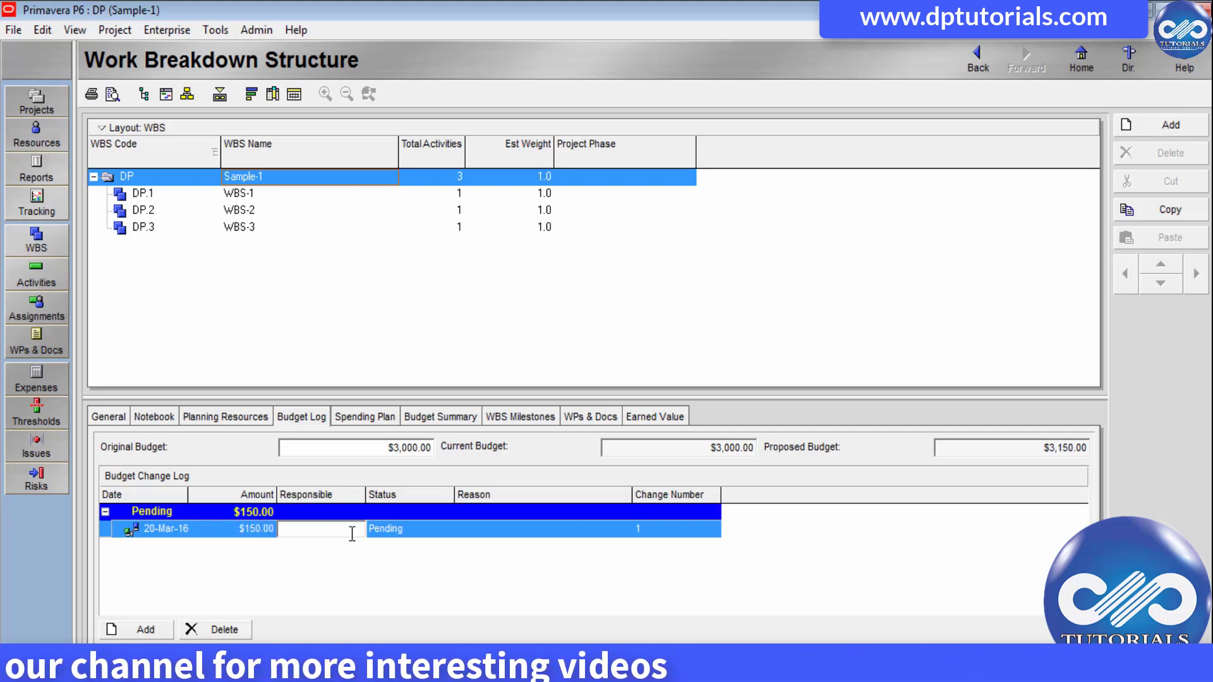
{"action": "left_click", "coordinate": [445, 529]}
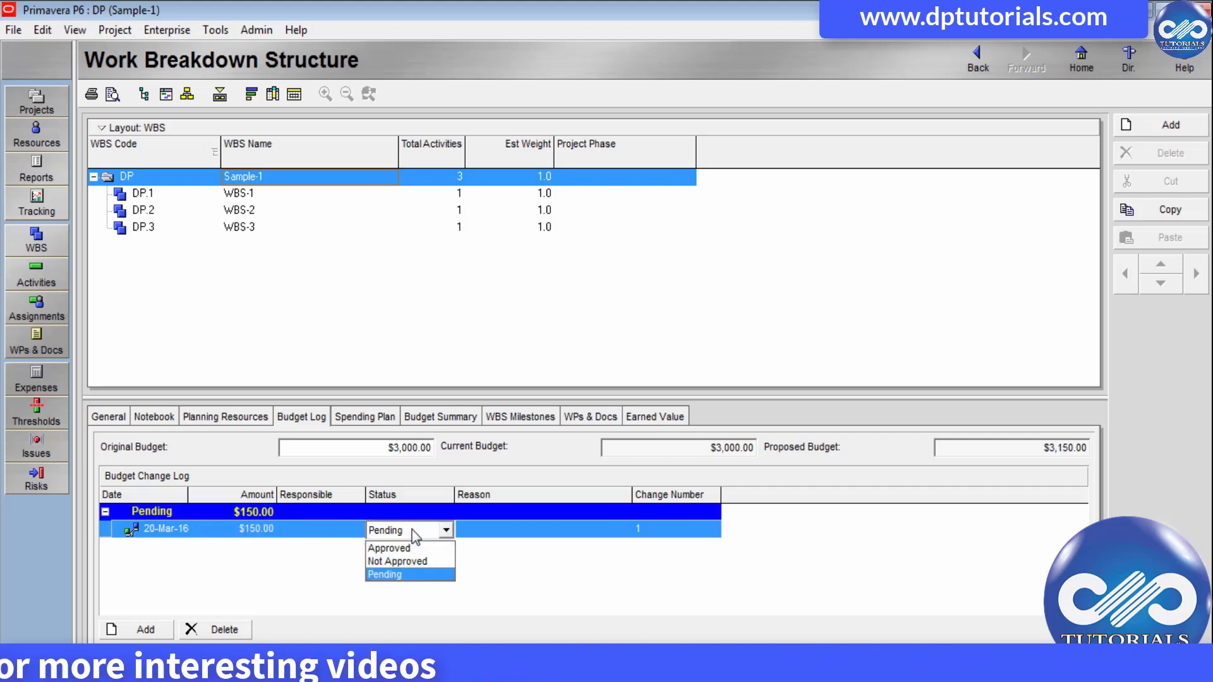
{"action": "mouse_move", "coordinate": [388, 547]}
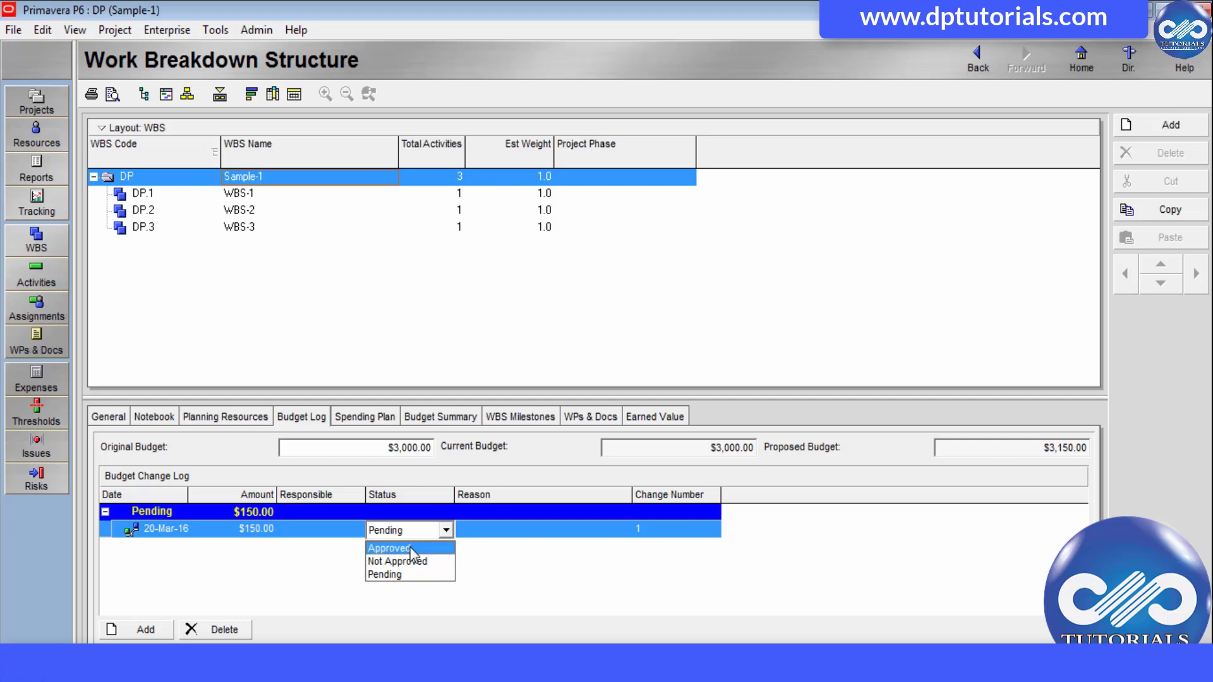
{"action": "left_click", "coordinate": [389, 548]}
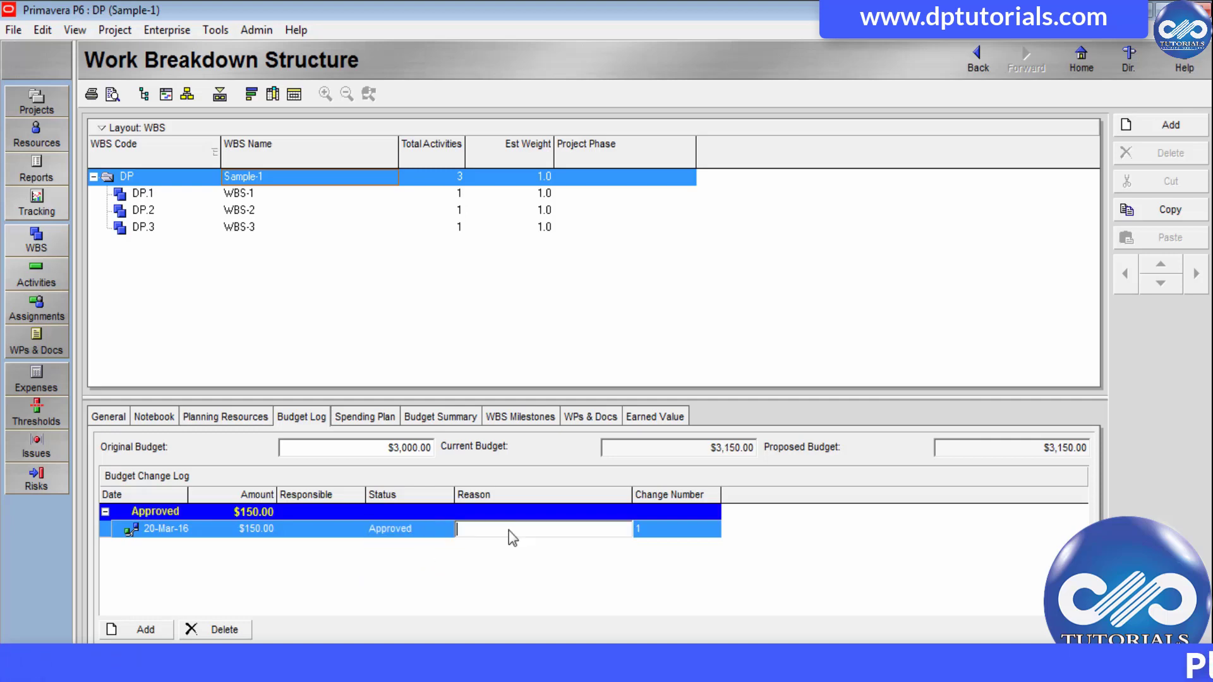
{"action": "type", "text": "esca"}
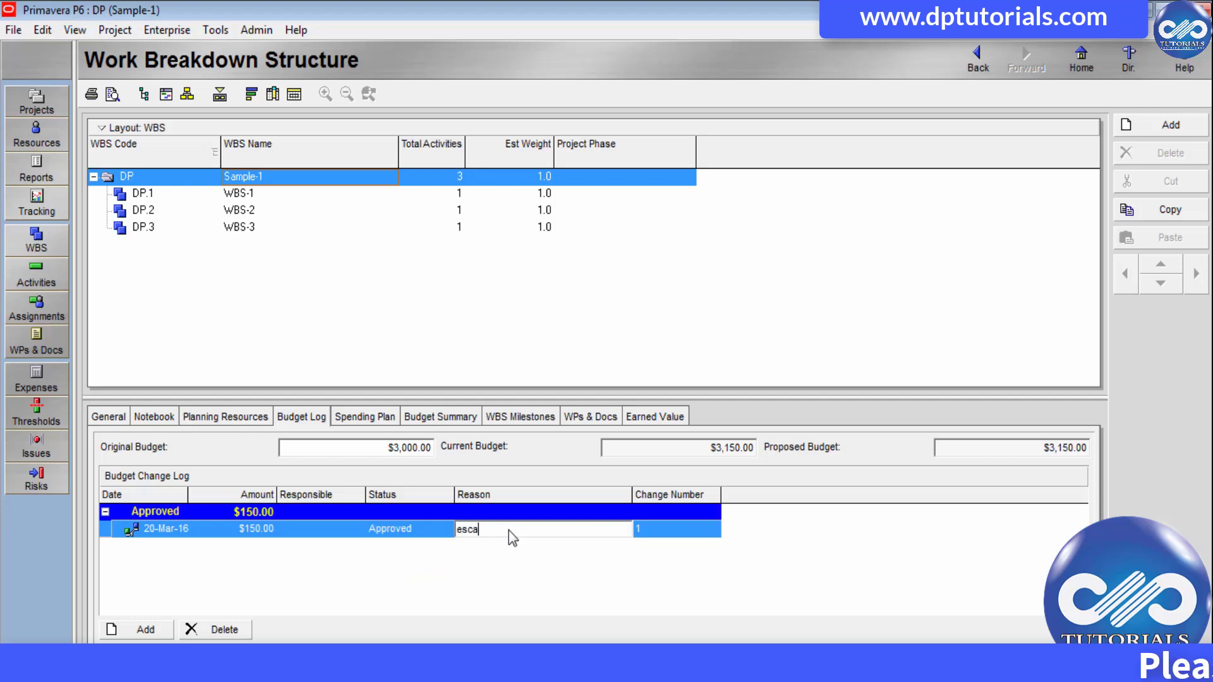
{"action": "type", "text": "lation"}
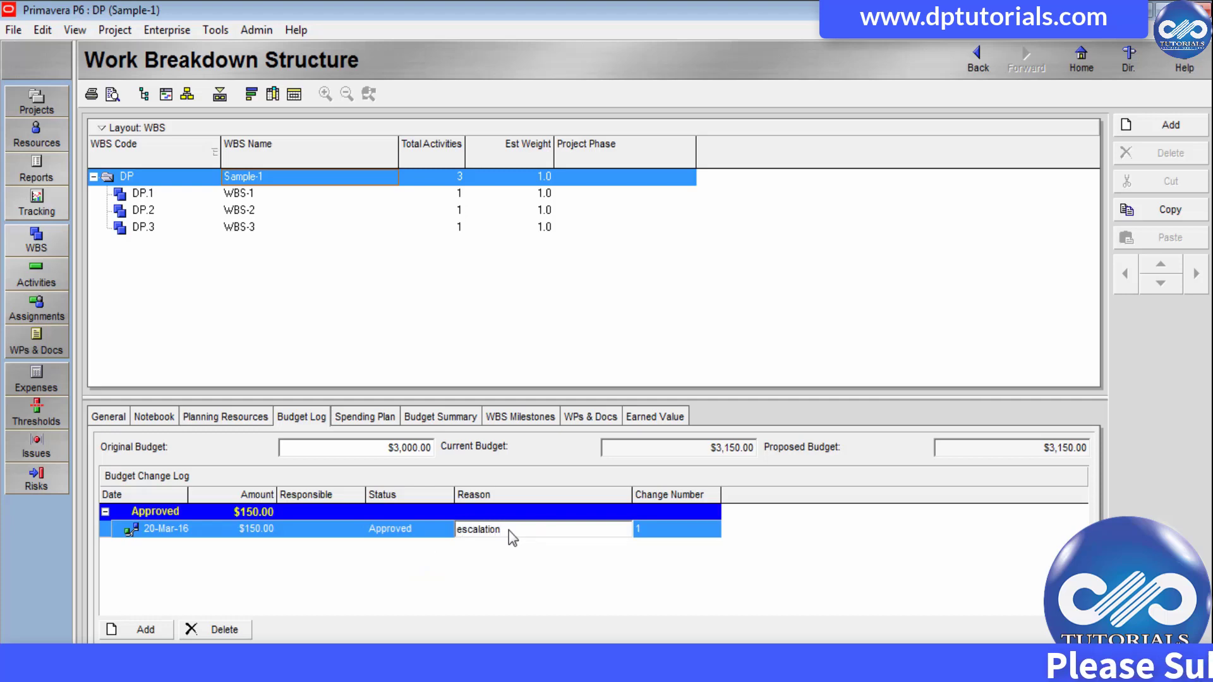
{"action": "left_click", "coordinate": [677, 528]}
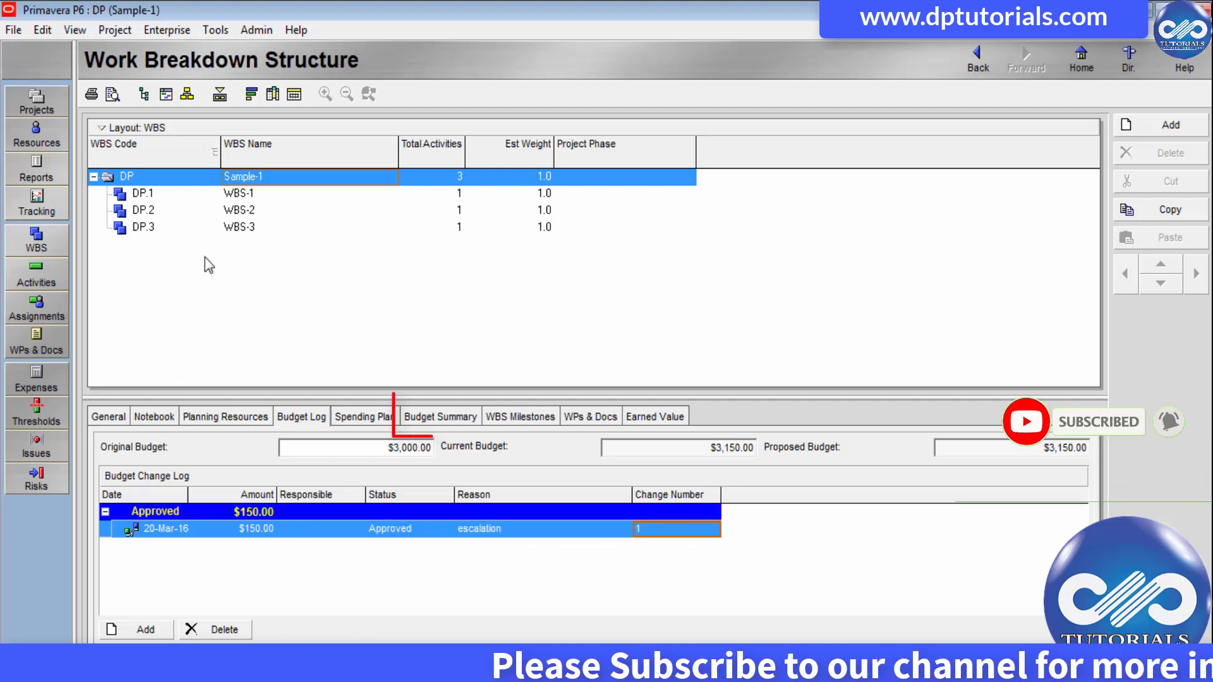
- Display Sample-1's budget summary: $3,150 current budget, $150 unallocated, ($2,850) variance
{"action": "left_click", "coordinate": [439, 415]}
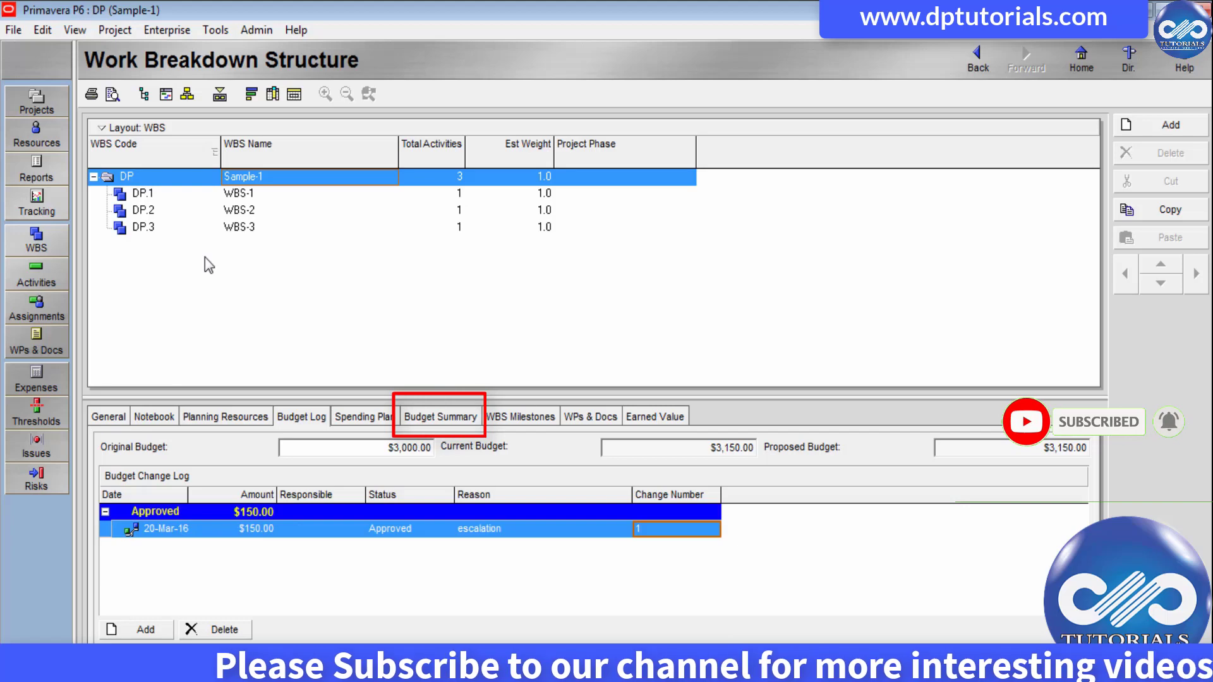
{"action": "left_click", "coordinate": [439, 415]}
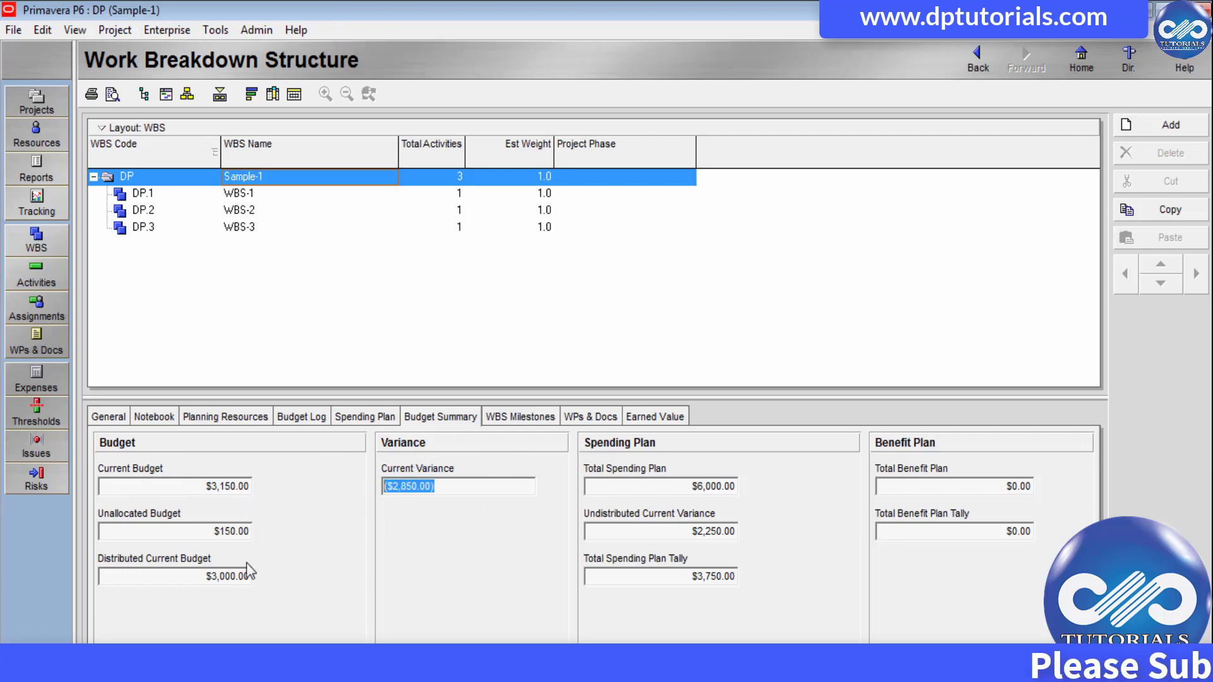
{"action": "mouse_move", "coordinate": [257, 559]}
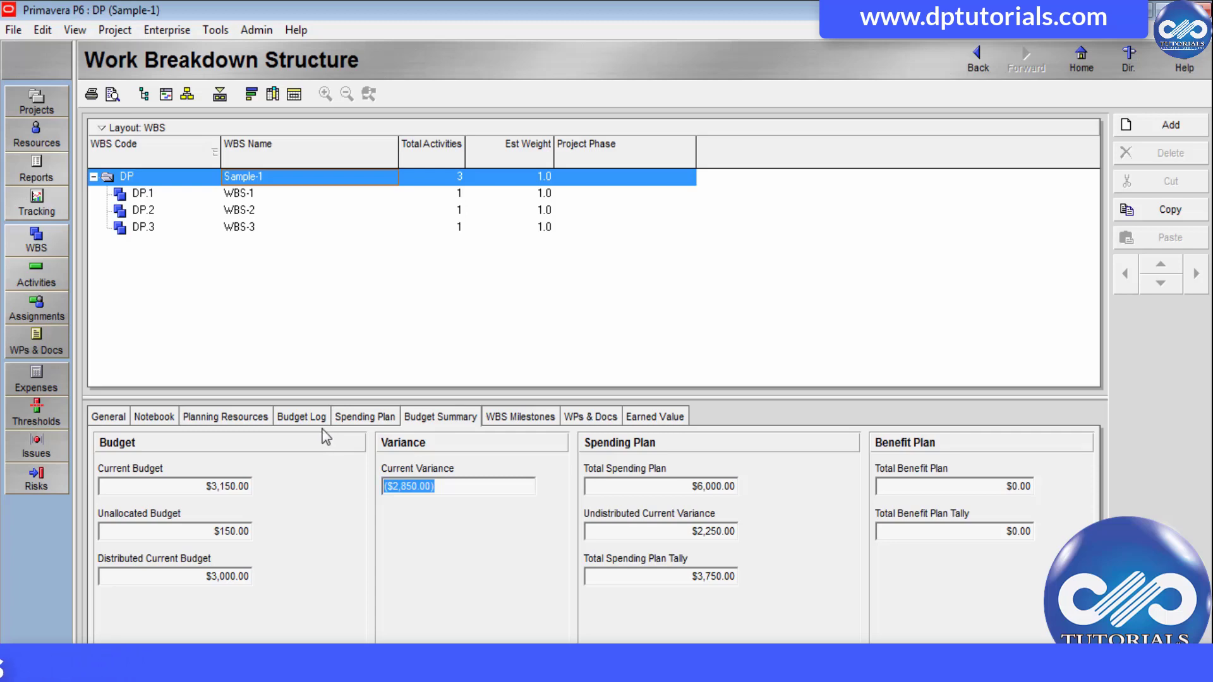
{"action": "left_click", "coordinate": [301, 415]}
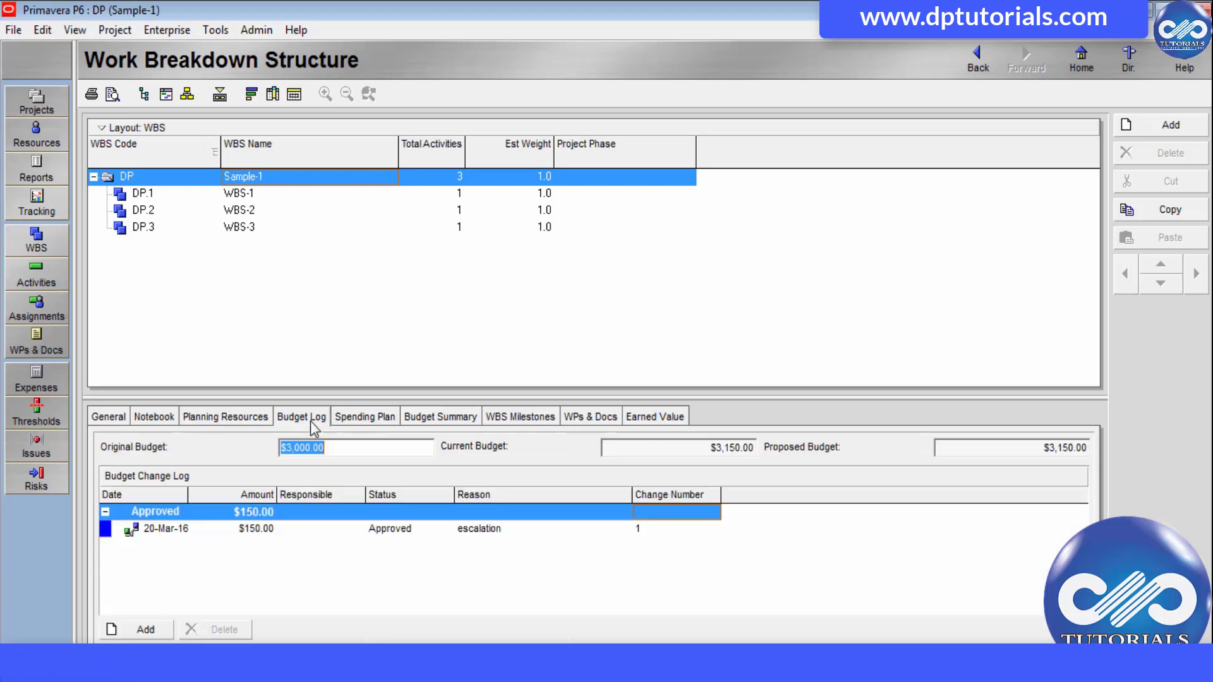
{"action": "left_click", "coordinate": [363, 415]}
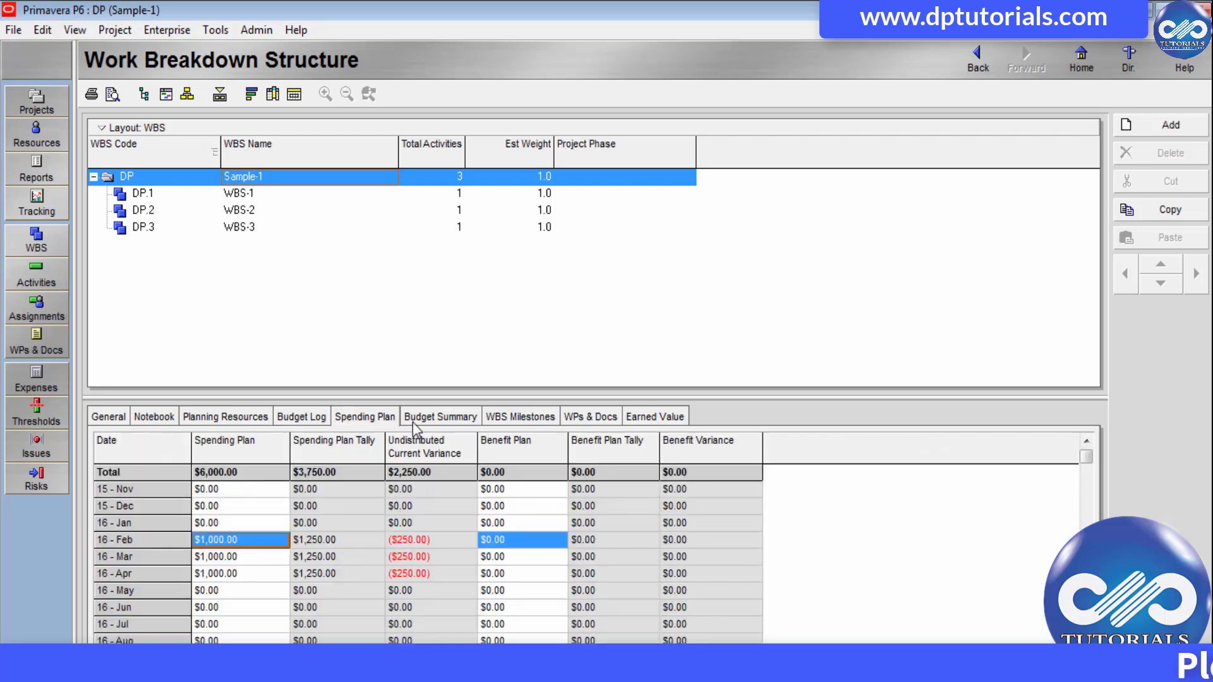
{"action": "left_click", "coordinate": [440, 415]}
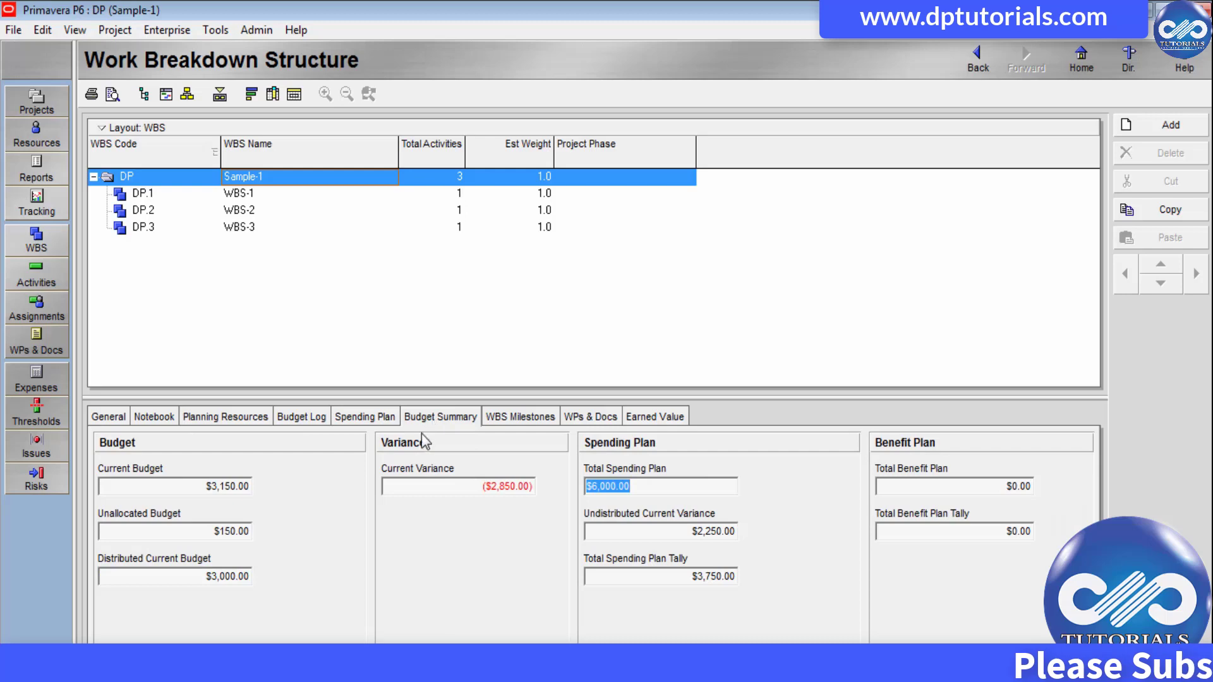
{"action": "mouse_move", "coordinate": [321, 353]}
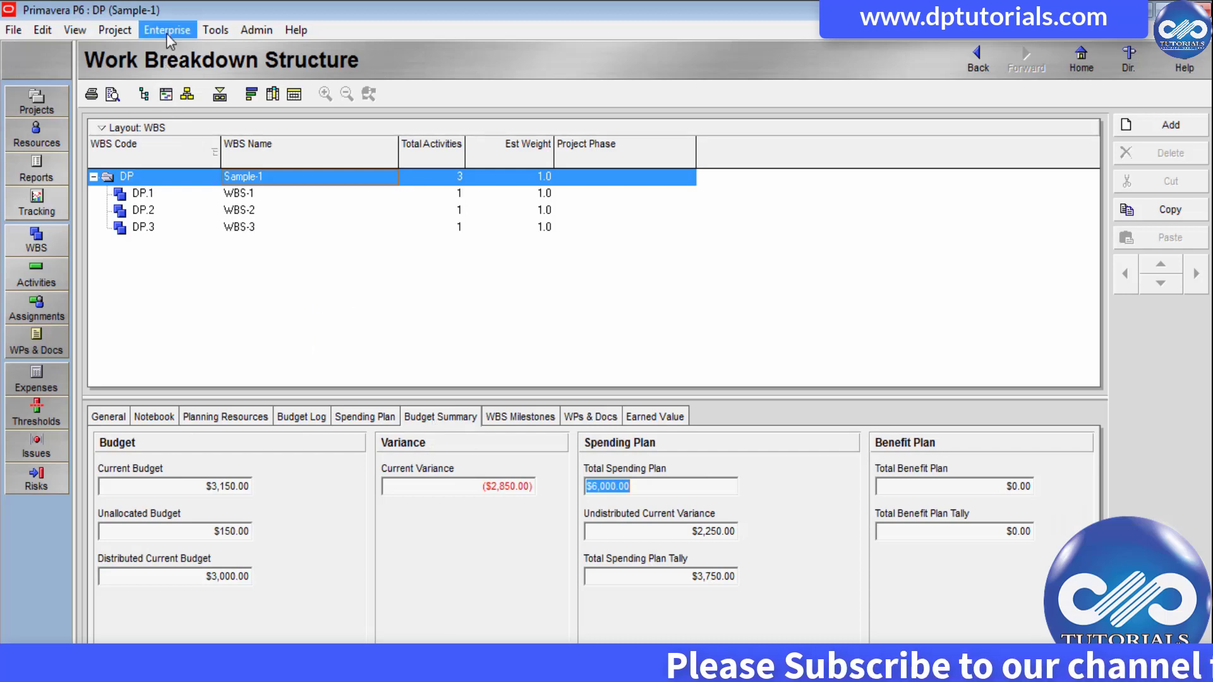
{"action": "left_click", "coordinate": [167, 29]}
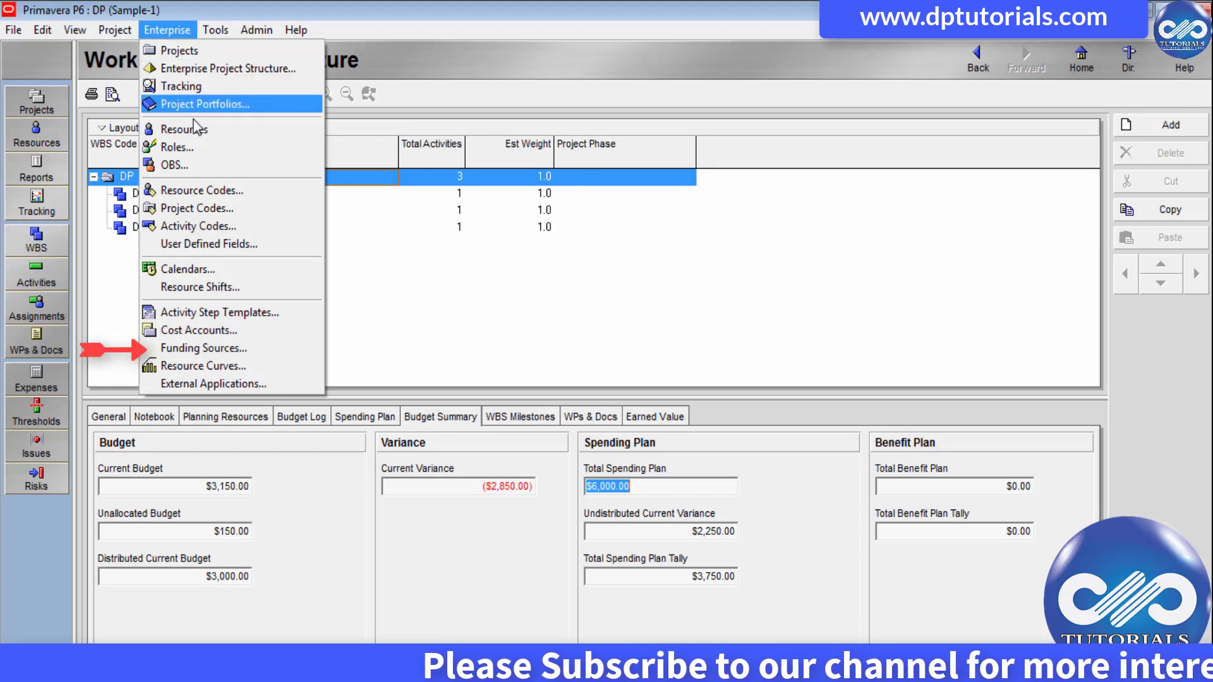
{"action": "mouse_move", "coordinate": [202, 349]}
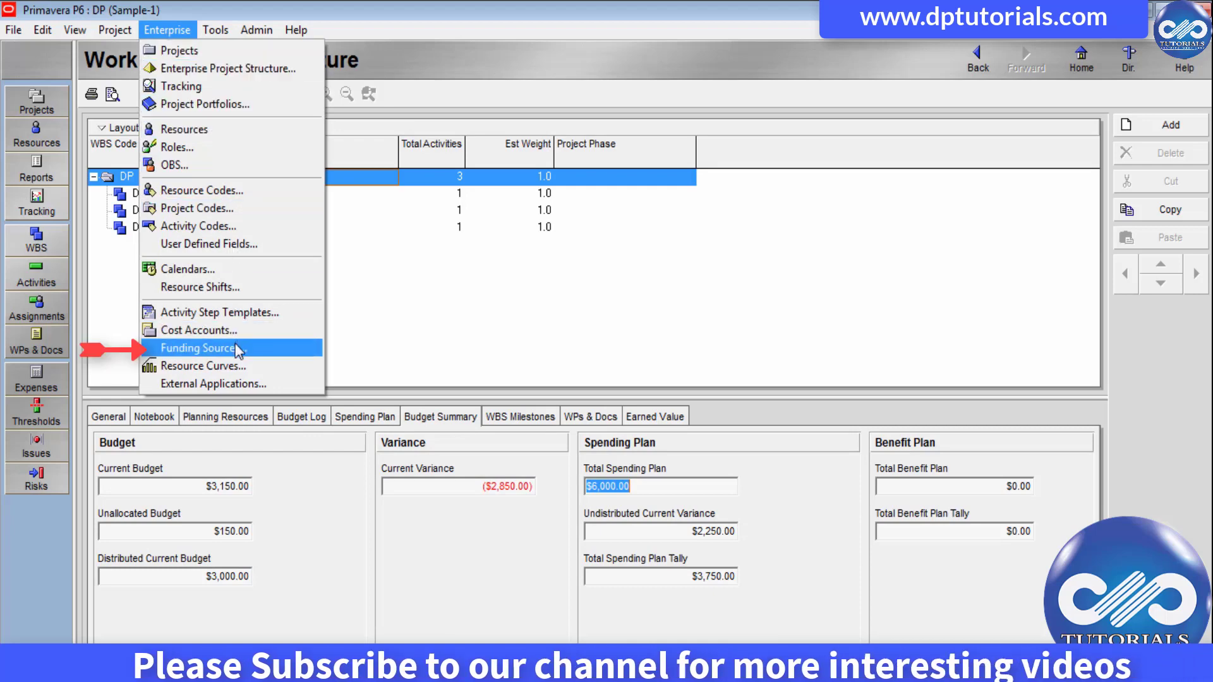
{"action": "left_click", "coordinate": [201, 348]}
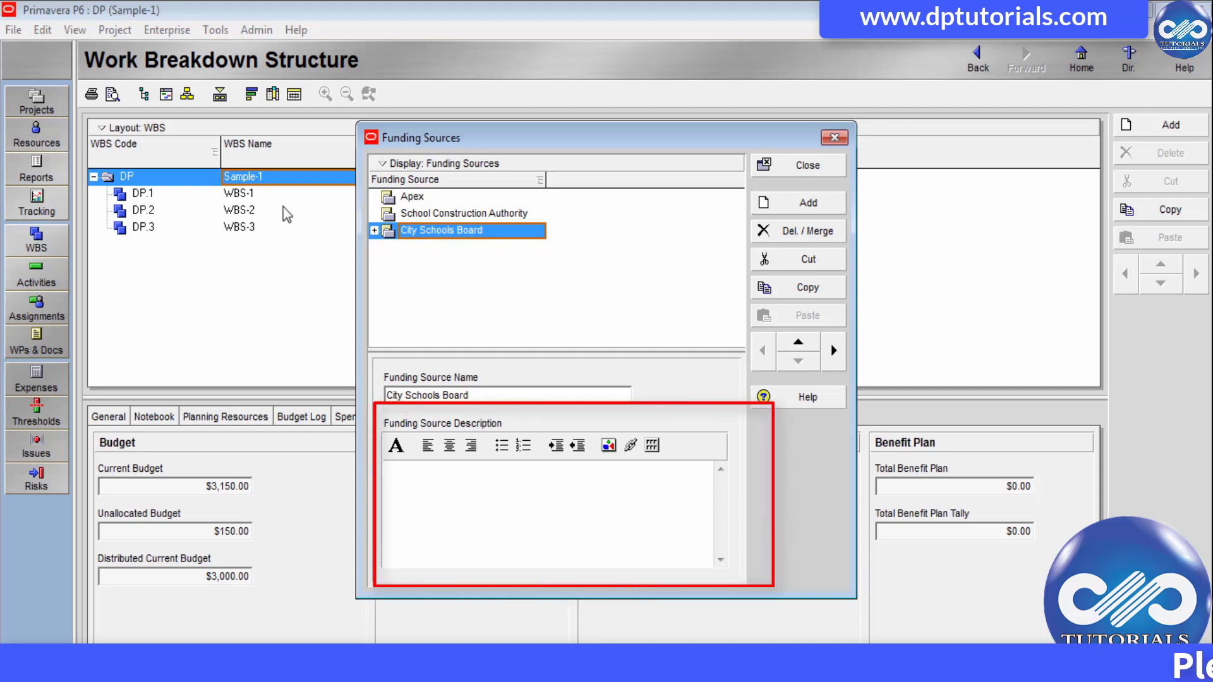
{"action": "mouse_move", "coordinate": [277, 235]}
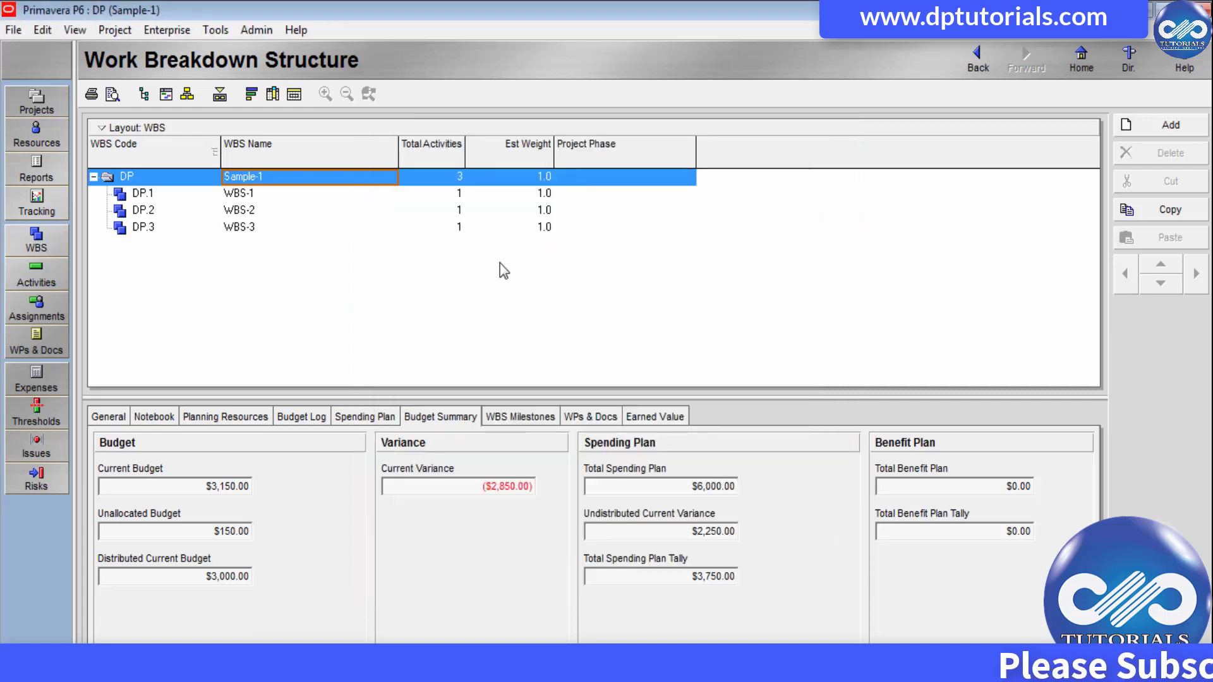
- Show Sample-1's Activities view with A1000, A1010 and A1020 under WBS-1 to WBS-3
{"action": "left_click", "coordinate": [37, 274]}
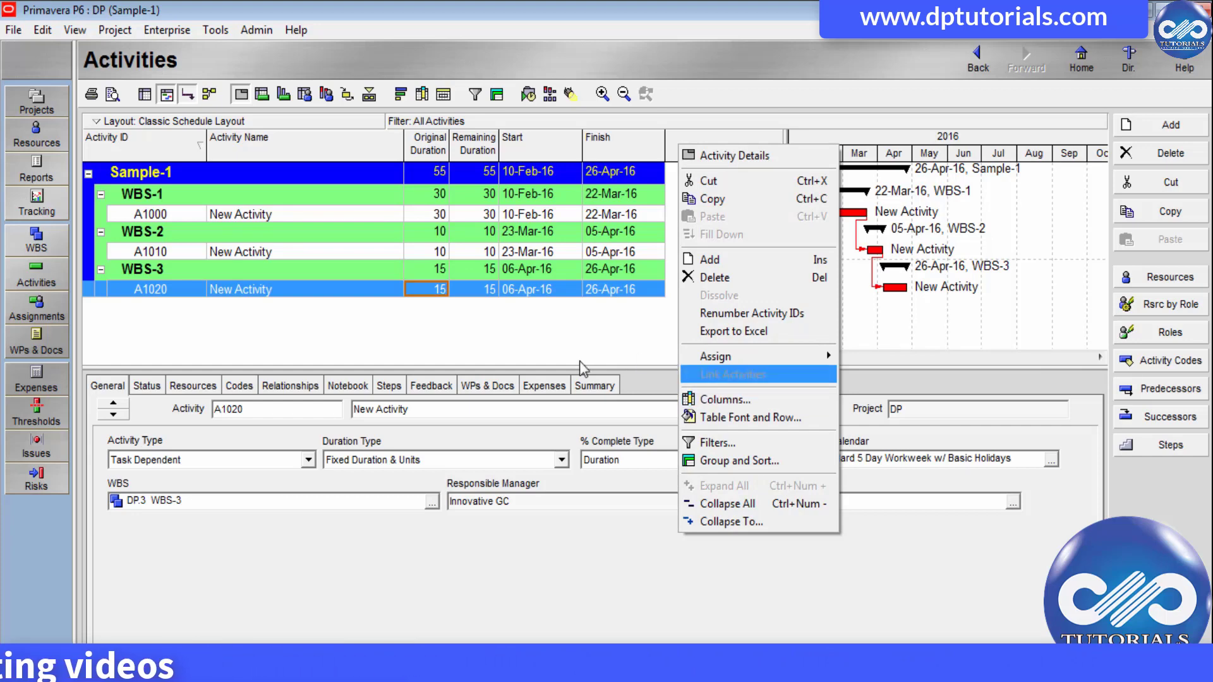
{"action": "left_click", "coordinate": [580, 368]}
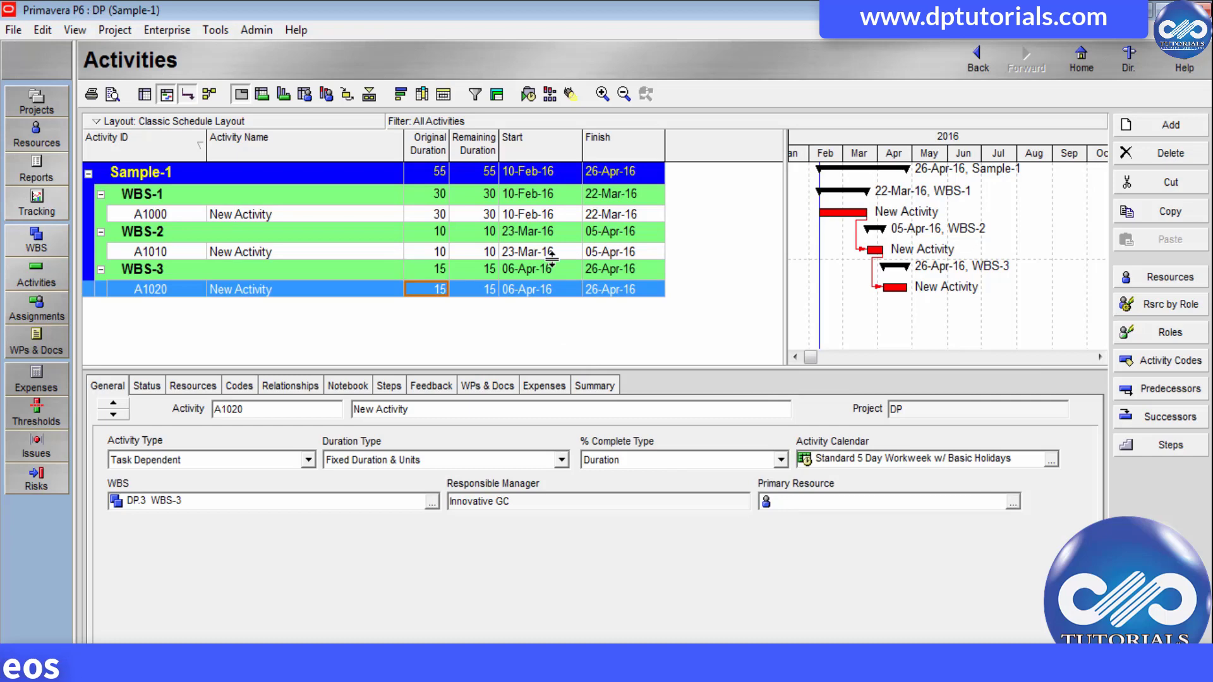